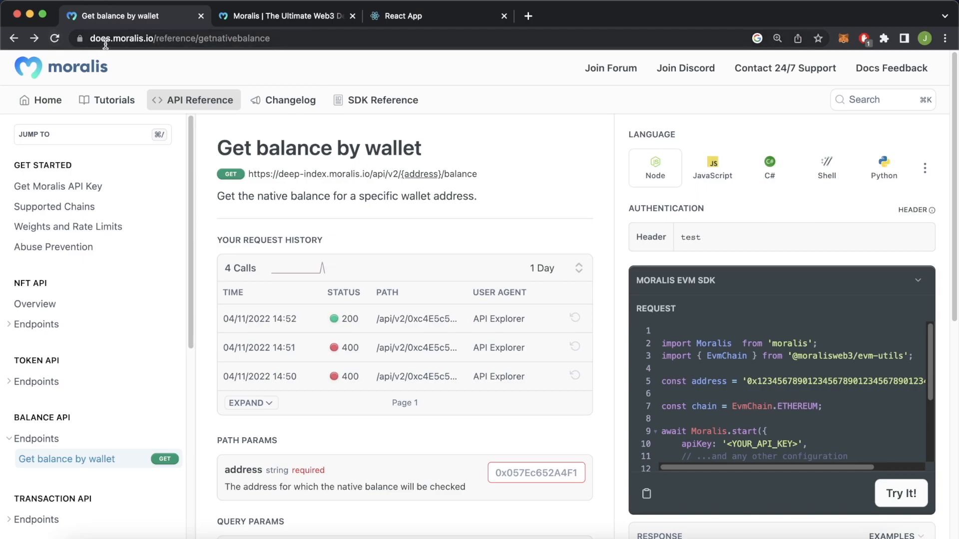
pyautogui.moveTo(207, 109)
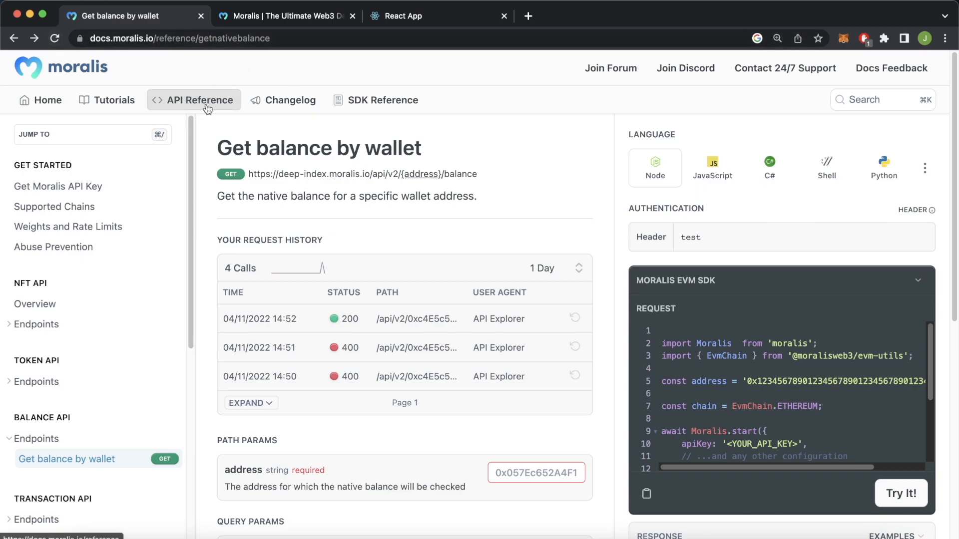
pyautogui.moveTo(102, 452)
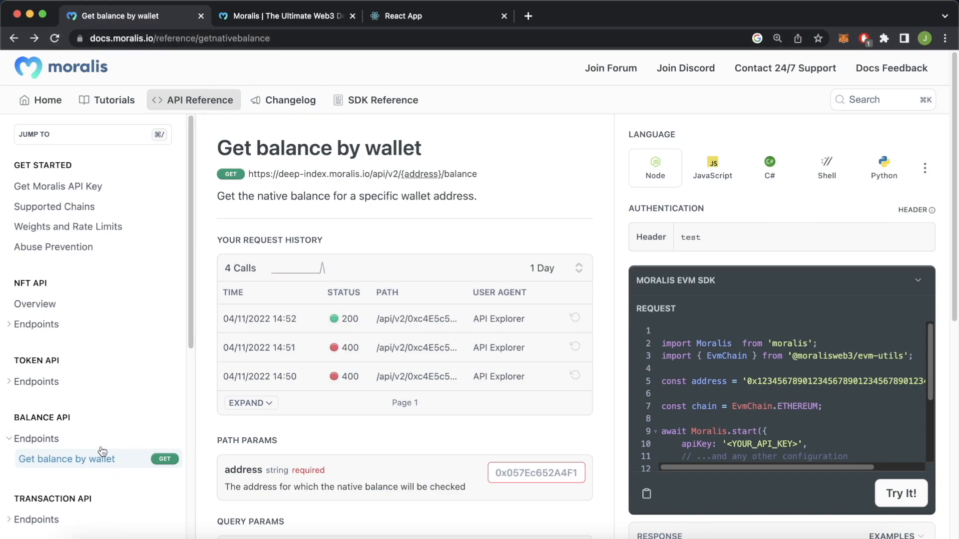
pyautogui.moveTo(49, 473)
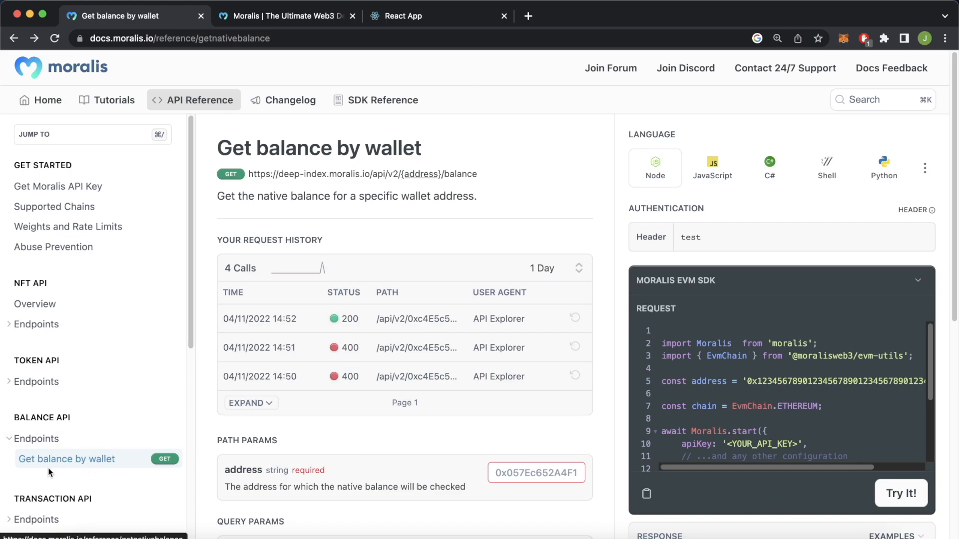
pyautogui.moveTo(312, 211)
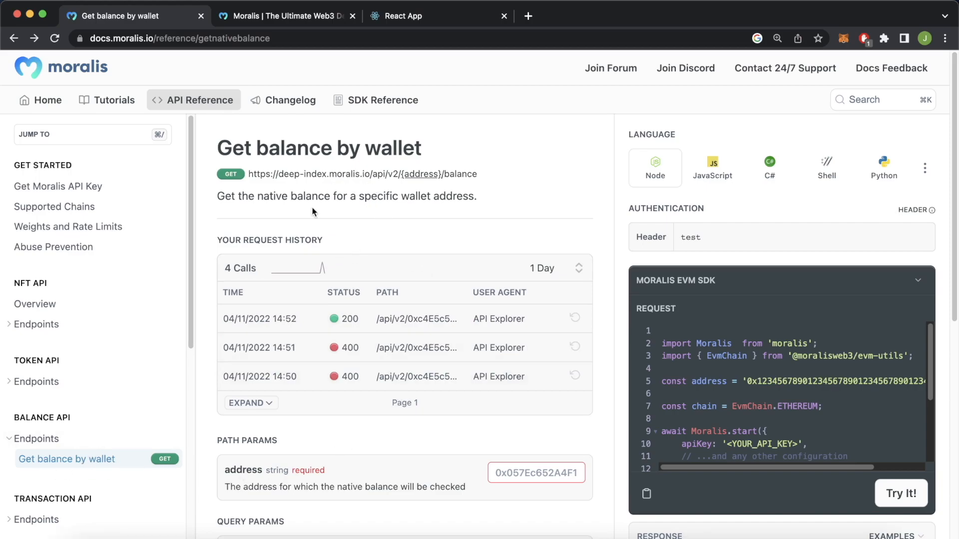
pyautogui.moveTo(222, 197)
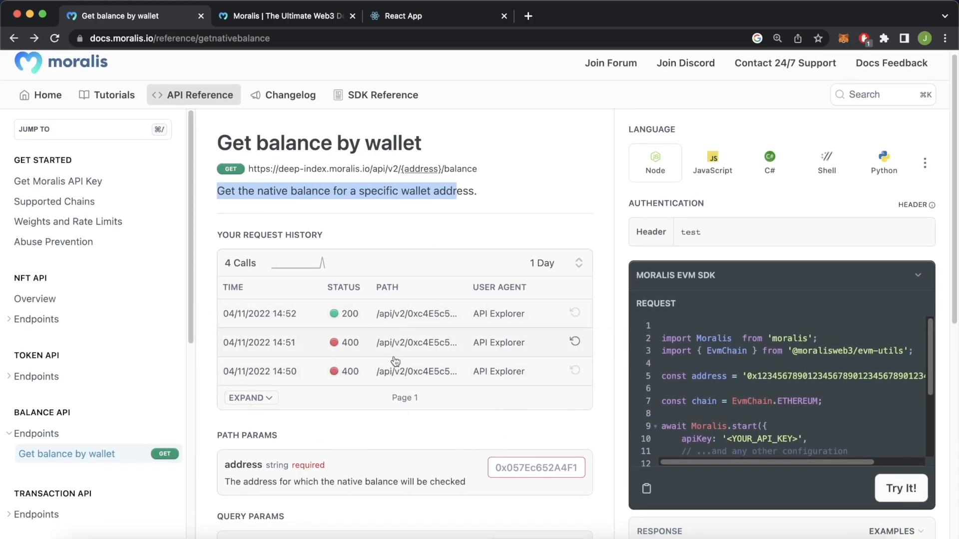
# Bring up the Supported Chains page listing each EVM chain's hex and integer chain ids
pyautogui.scroll(-3)
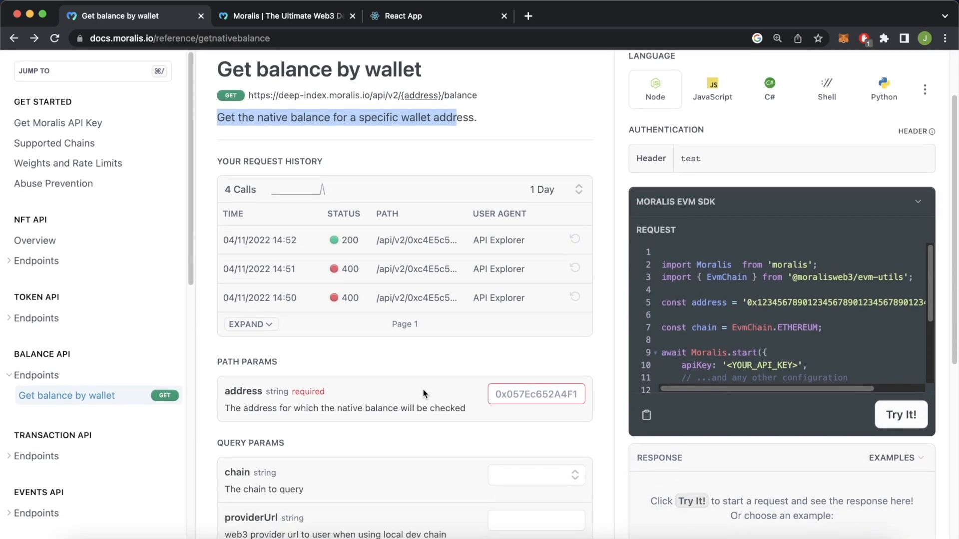
pyautogui.scroll(-3)
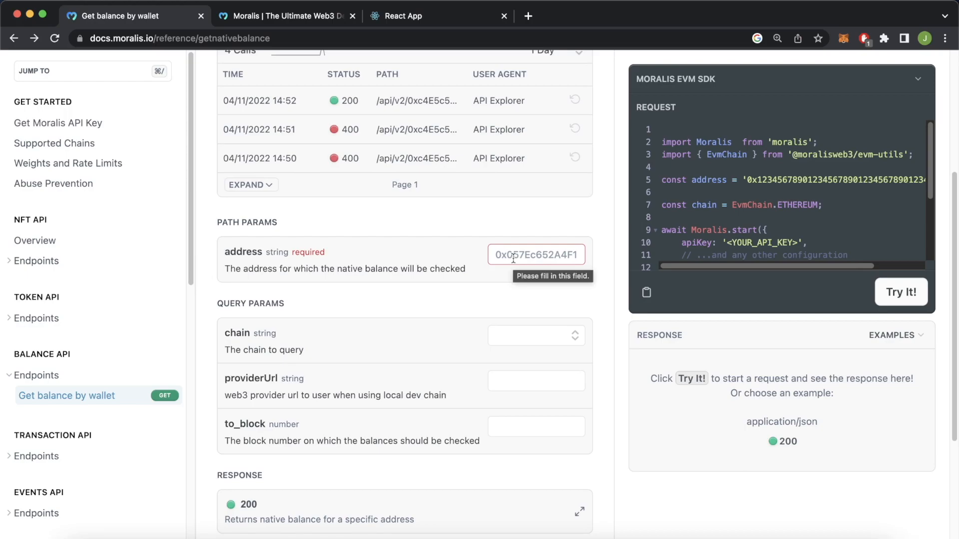
pyautogui.moveTo(535, 349)
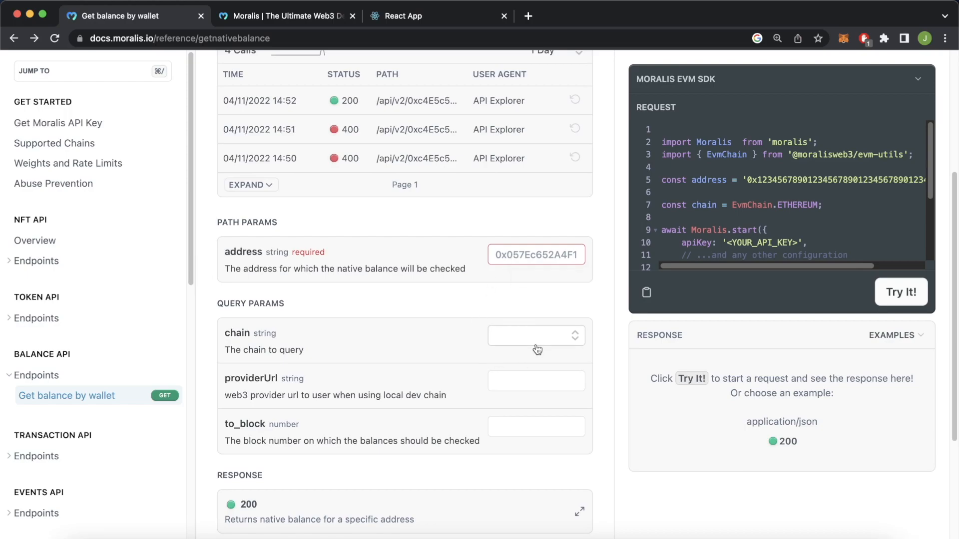
pyautogui.scroll(3)
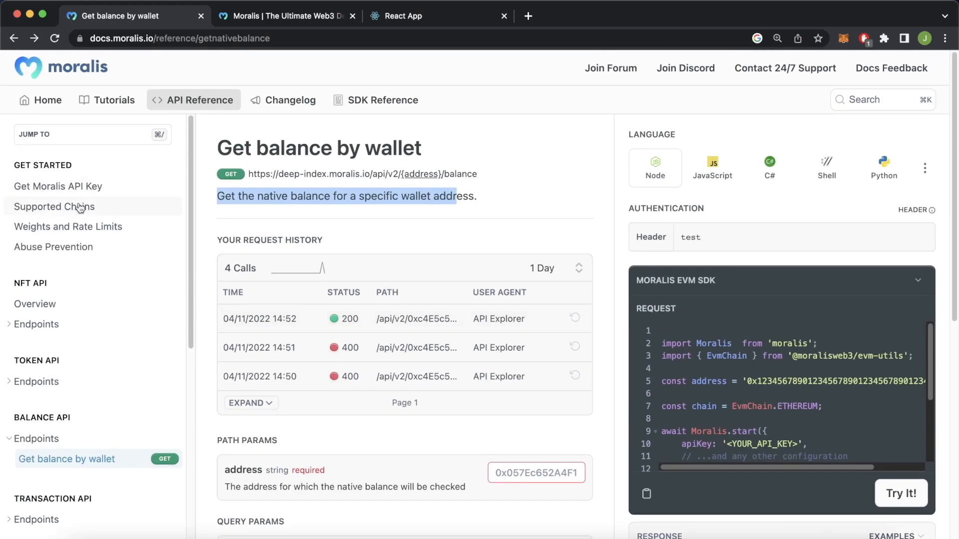
pyautogui.click(54, 205)
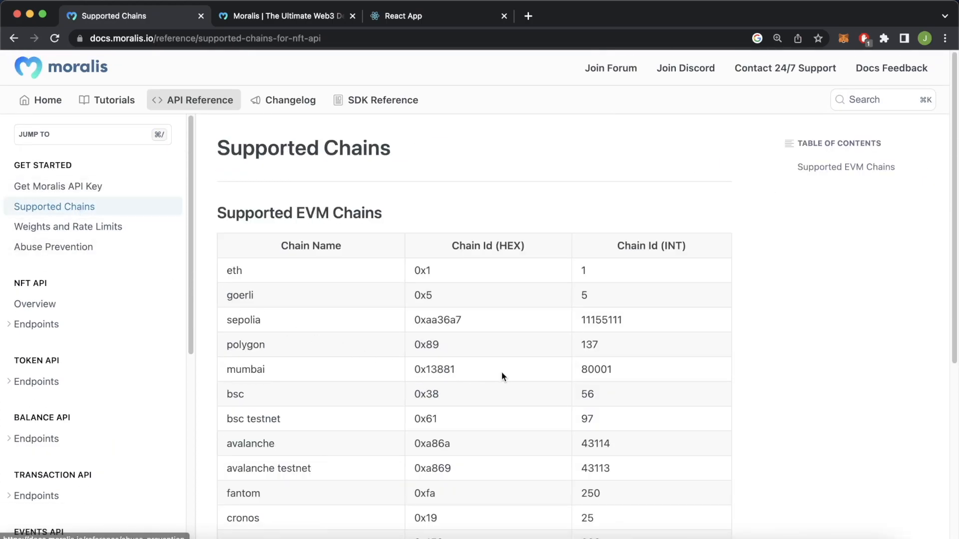
pyautogui.scroll(-3)
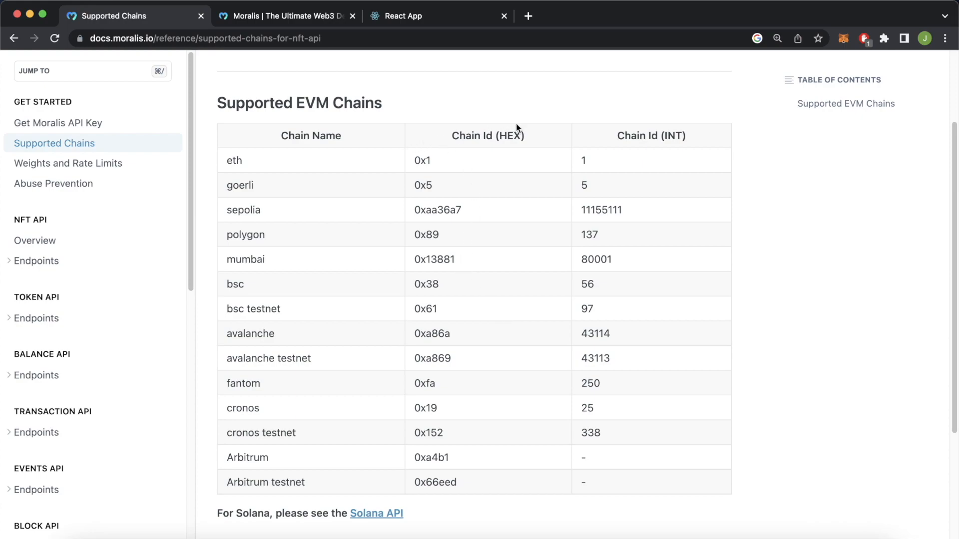
pyautogui.moveTo(257, 186)
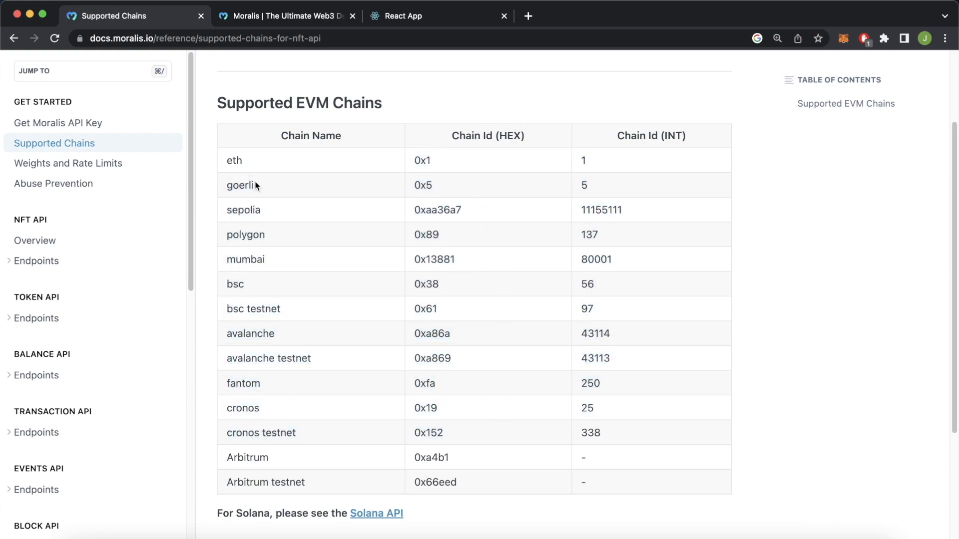
pyautogui.moveTo(253, 197)
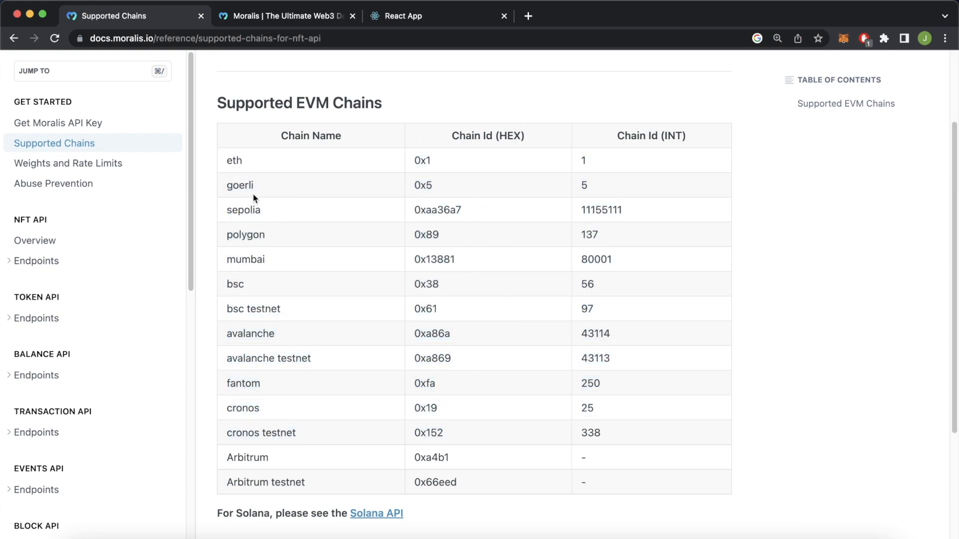
pyautogui.moveTo(264, 239)
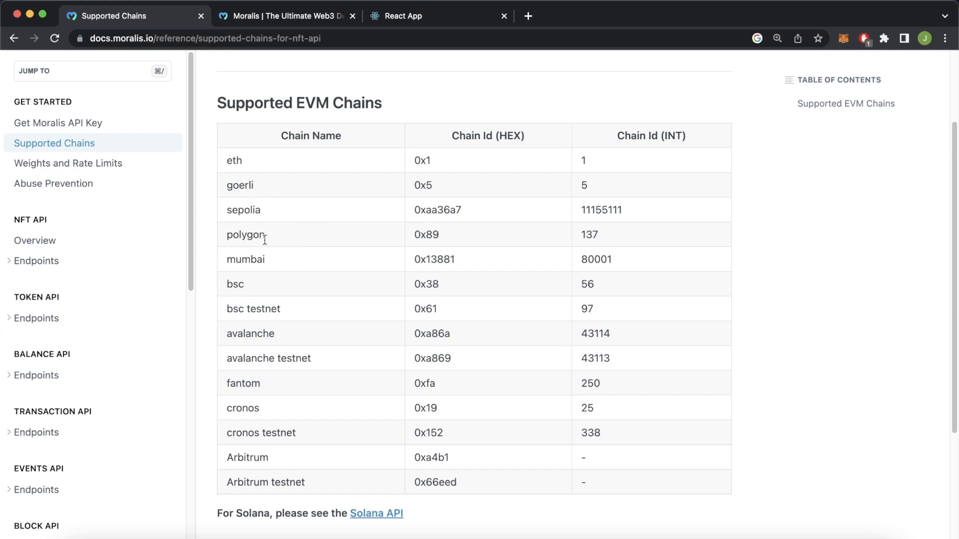
pyautogui.moveTo(285, 269)
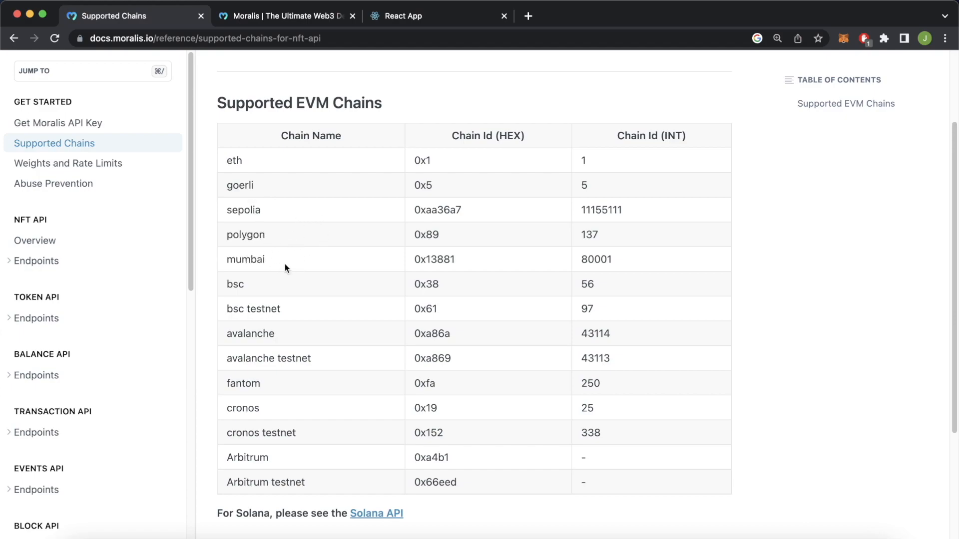
pyautogui.moveTo(308, 307)
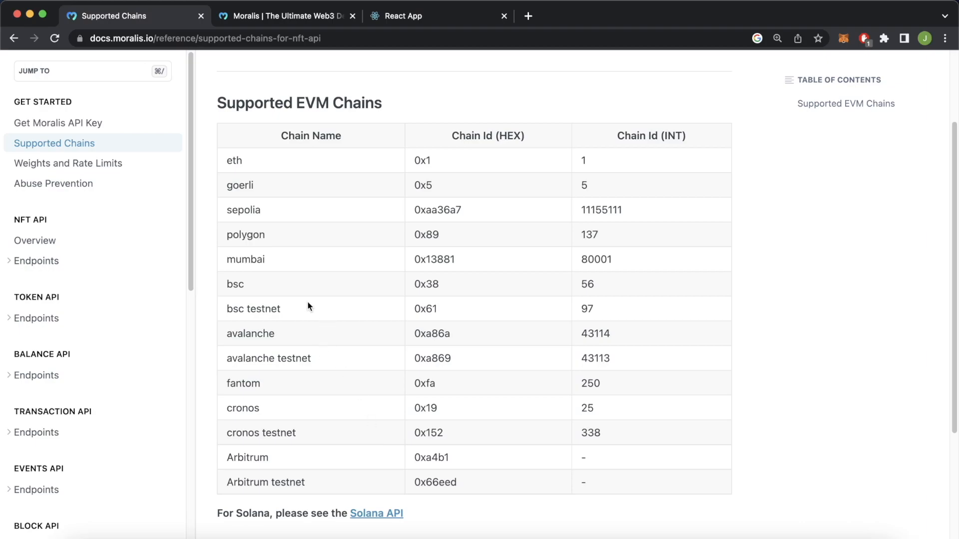
pyautogui.moveTo(37, 433)
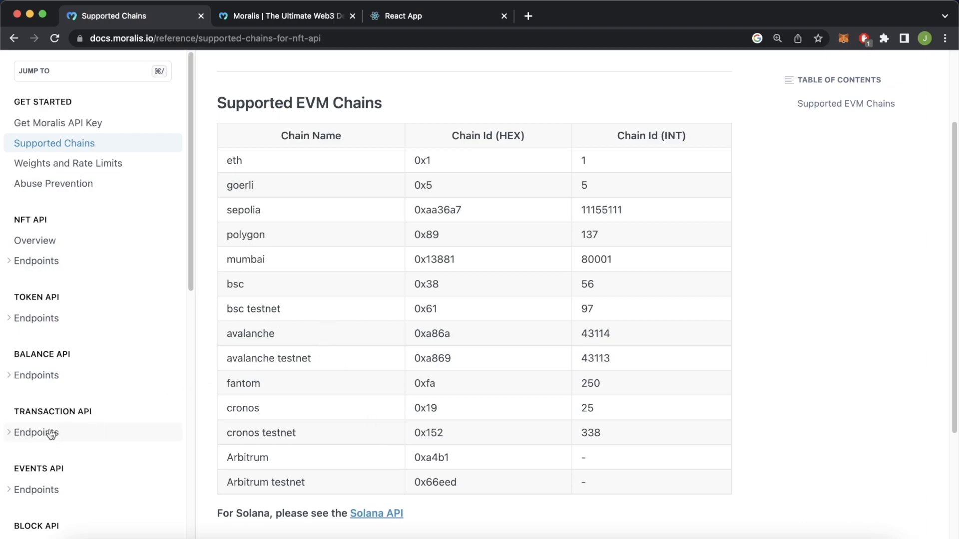
# Go back to the Get balance by wallet page and view its chain and to_block query params
pyautogui.click(37, 375)
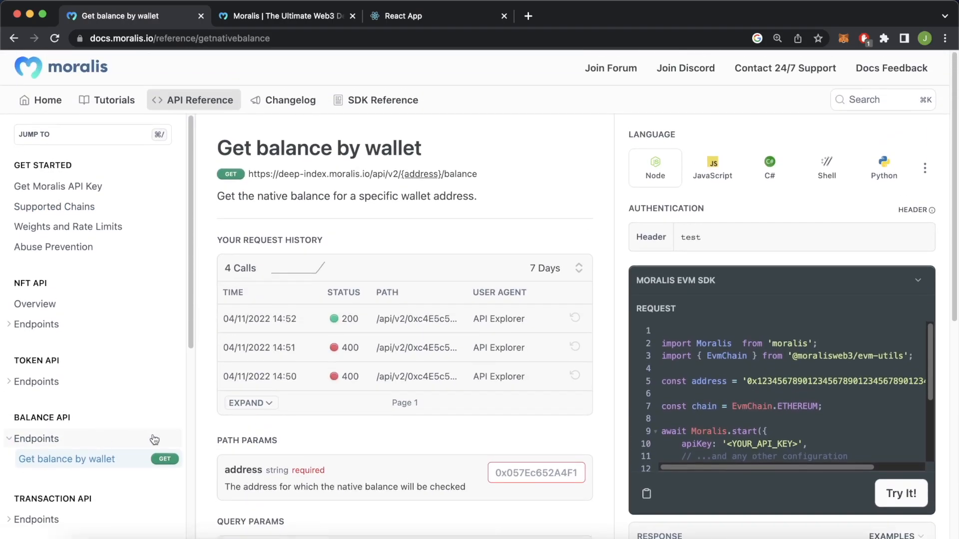
pyautogui.scroll(-3)
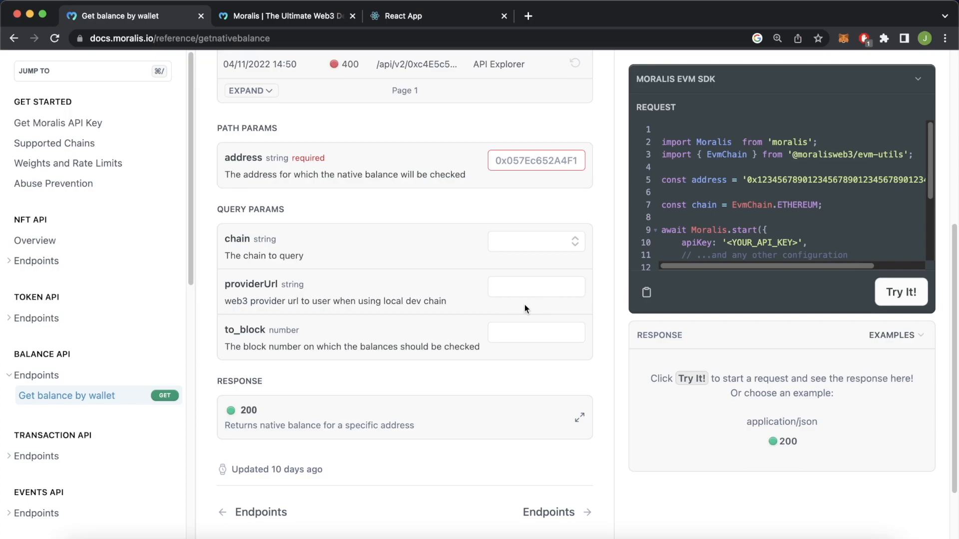
pyautogui.moveTo(268, 358)
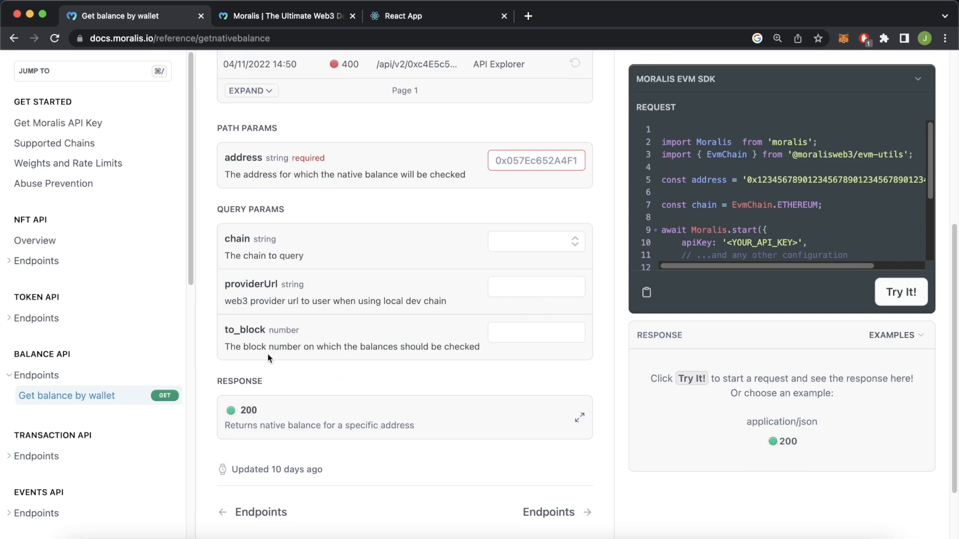
pyautogui.moveTo(249, 345)
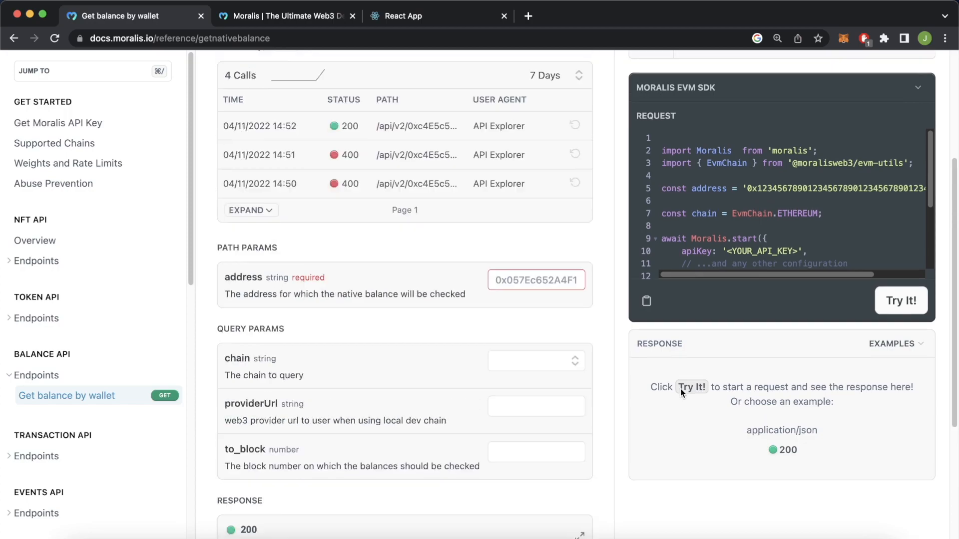
pyautogui.scroll(3)
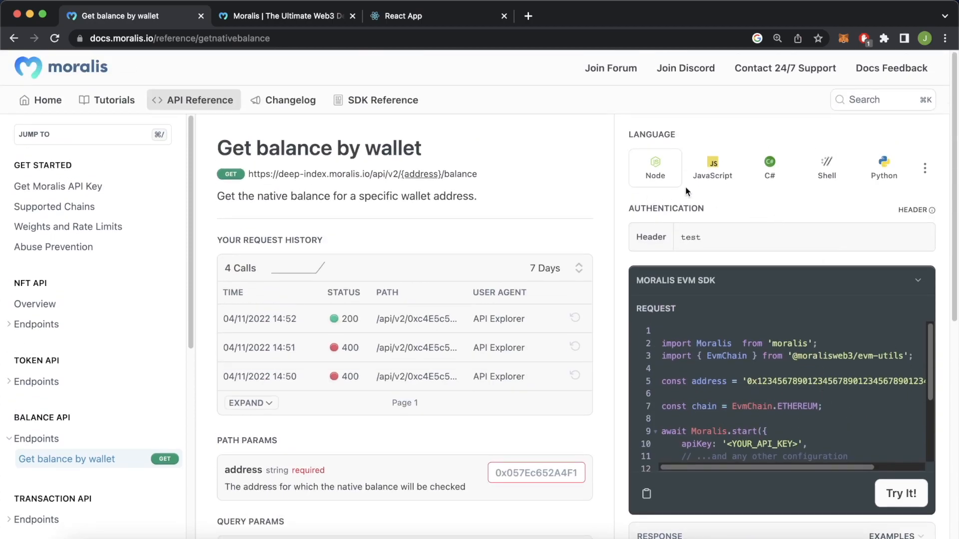
pyautogui.moveTo(883, 197)
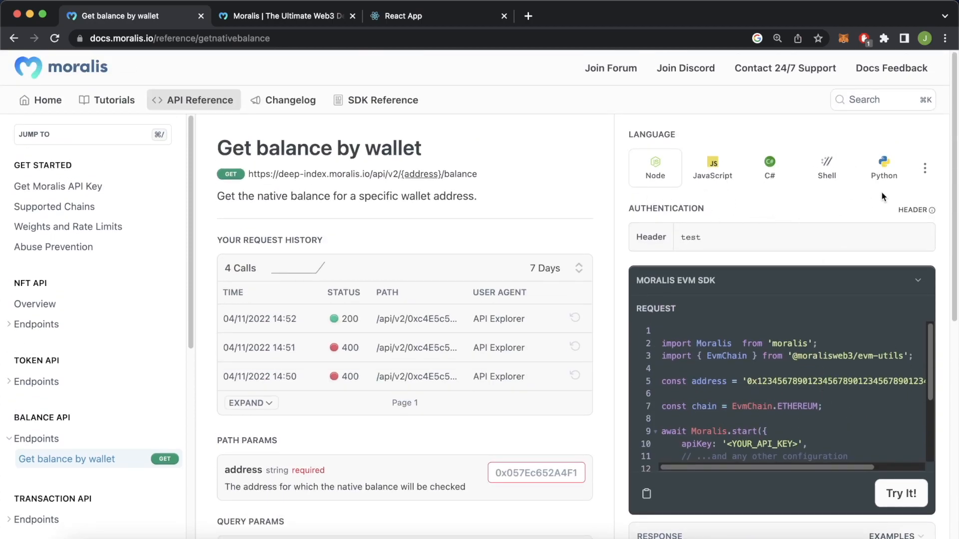
pyautogui.click(926, 167)
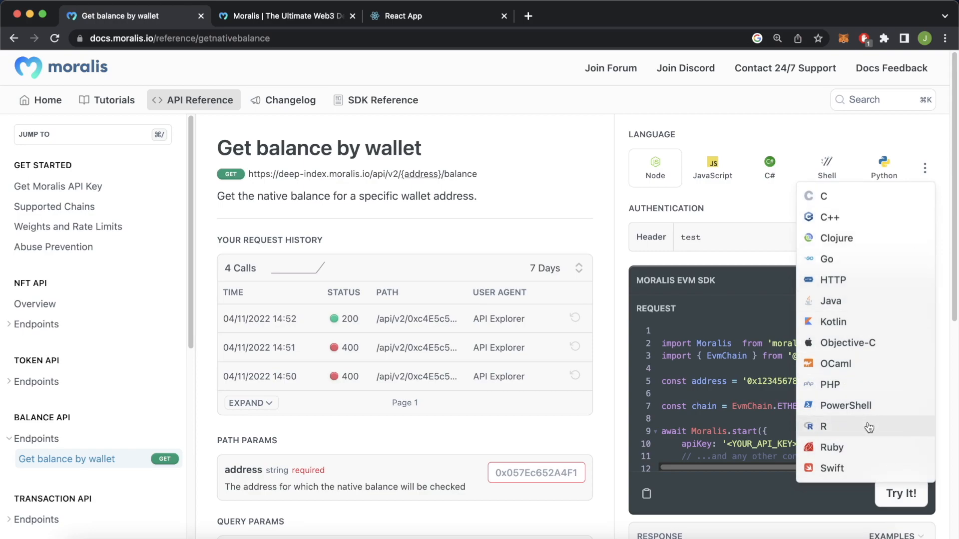
pyautogui.moveTo(827, 258)
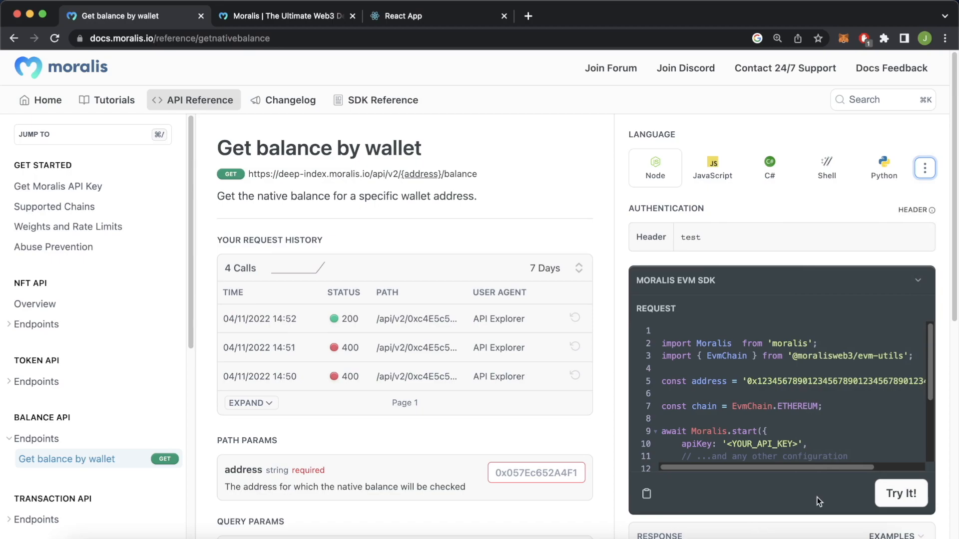
pyautogui.scroll(-3)
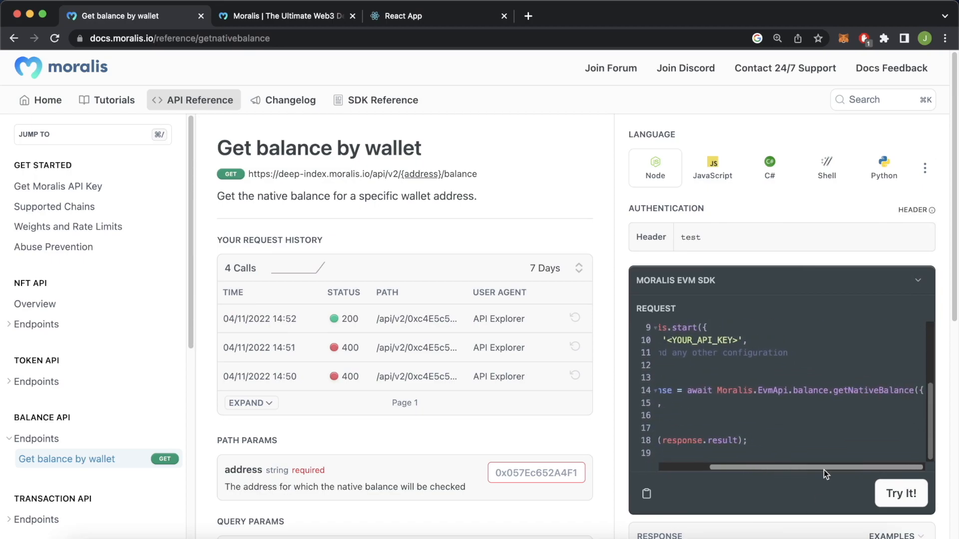
pyautogui.moveTo(816, 400)
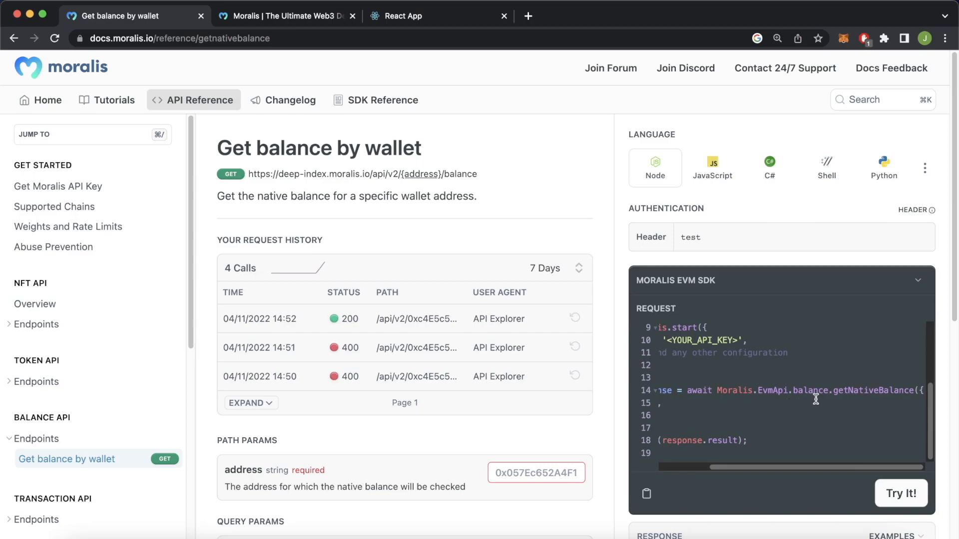
pyautogui.moveTo(817, 403)
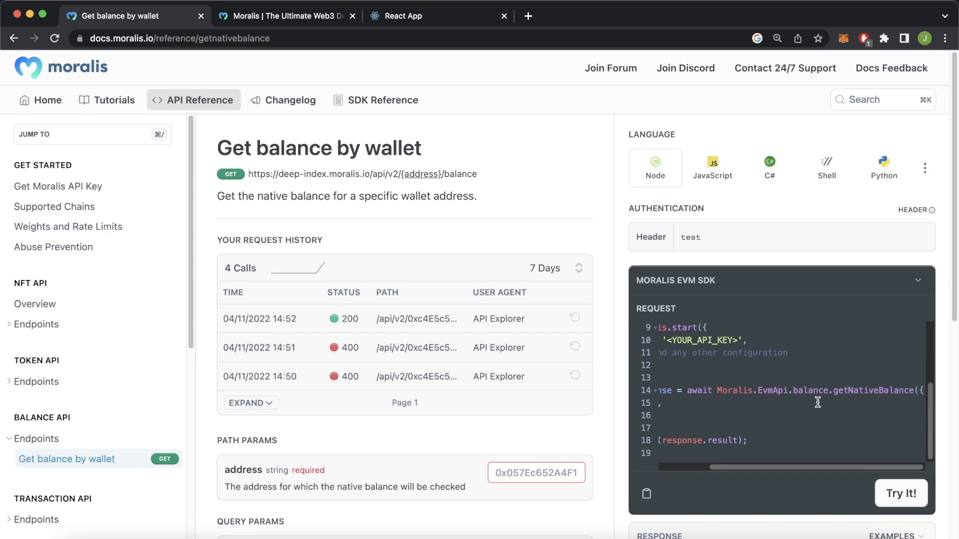
pyautogui.moveTo(856, 411)
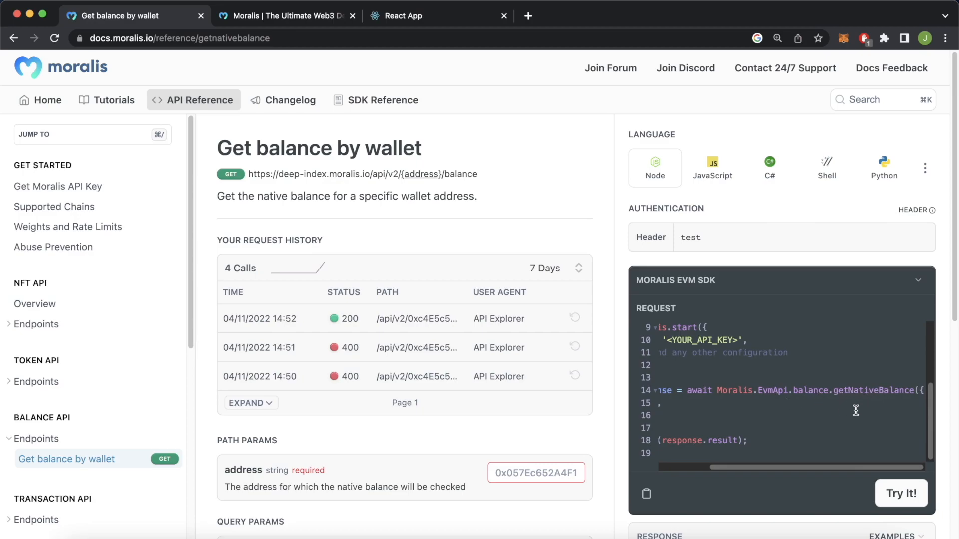
pyautogui.hscroll(-3)
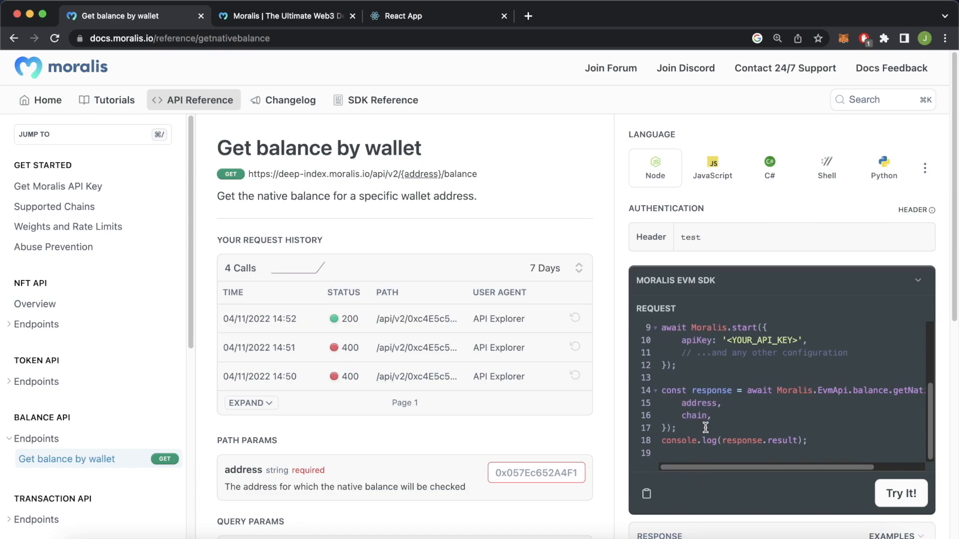
pyautogui.moveTo(700, 427)
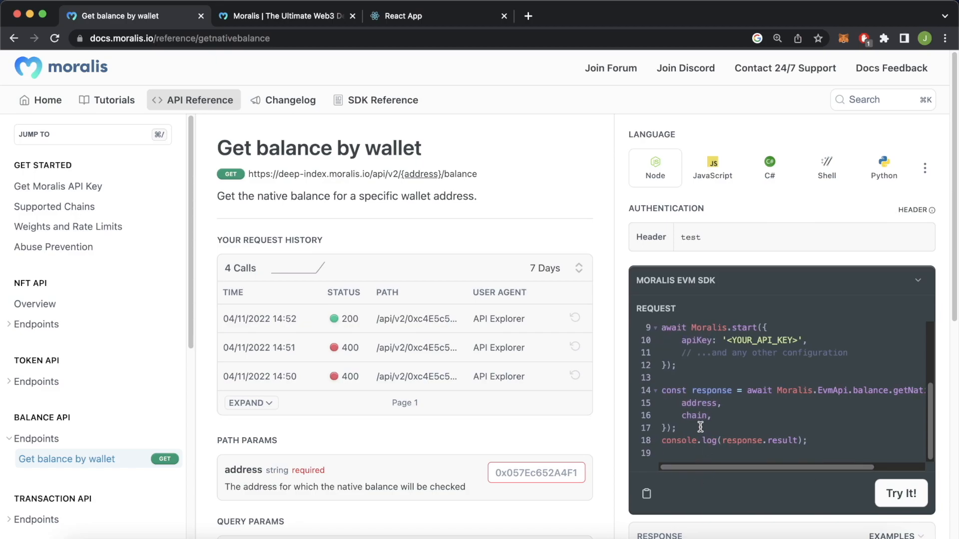
pyautogui.moveTo(617, 352)
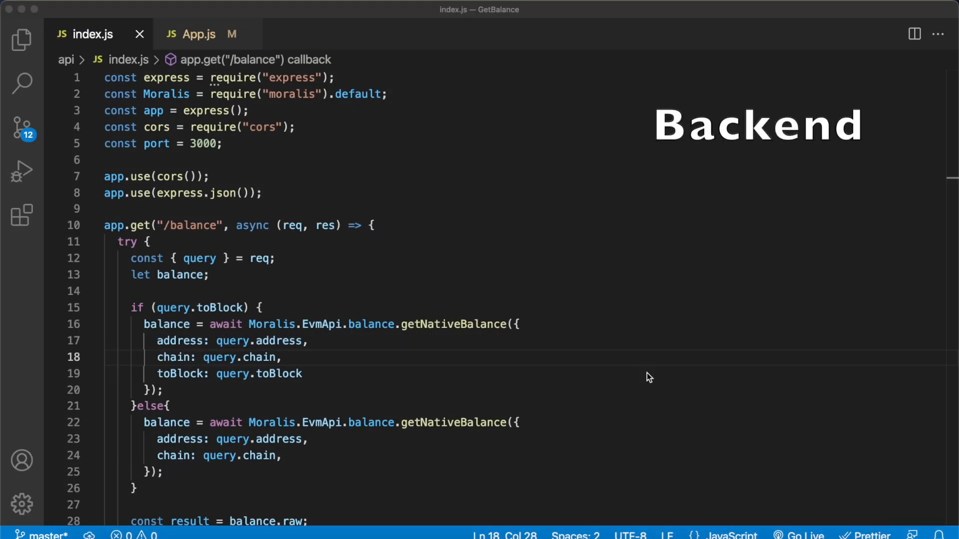
pyautogui.moveTo(218, 163)
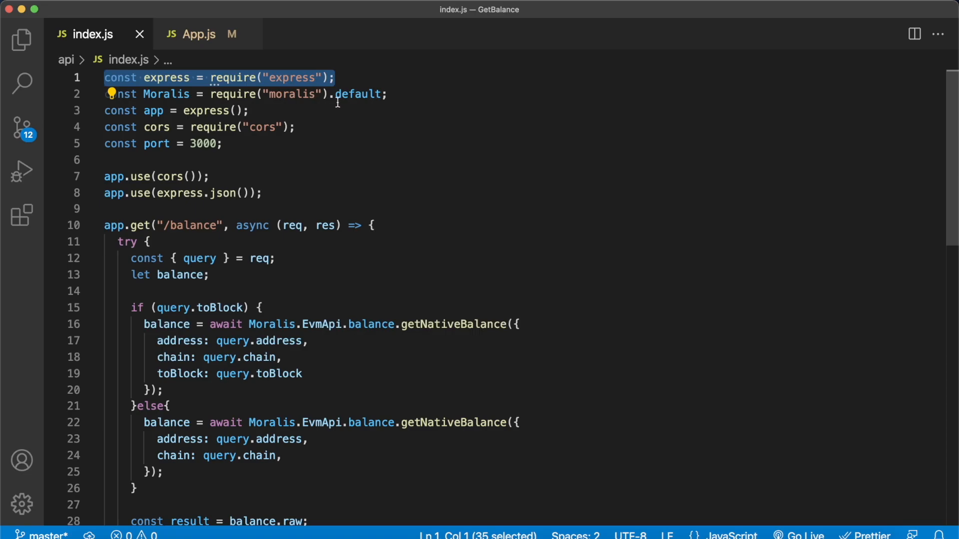
# Review api/index.js, highlighting the /balance route that calls getNativeBalance before Moralis.start
pyautogui.scroll(-3)
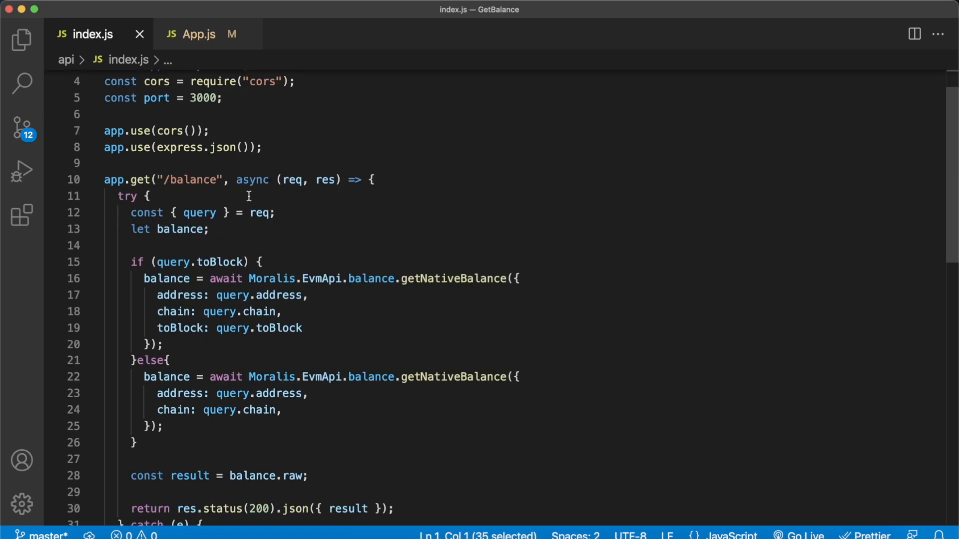
pyautogui.scroll(-3)
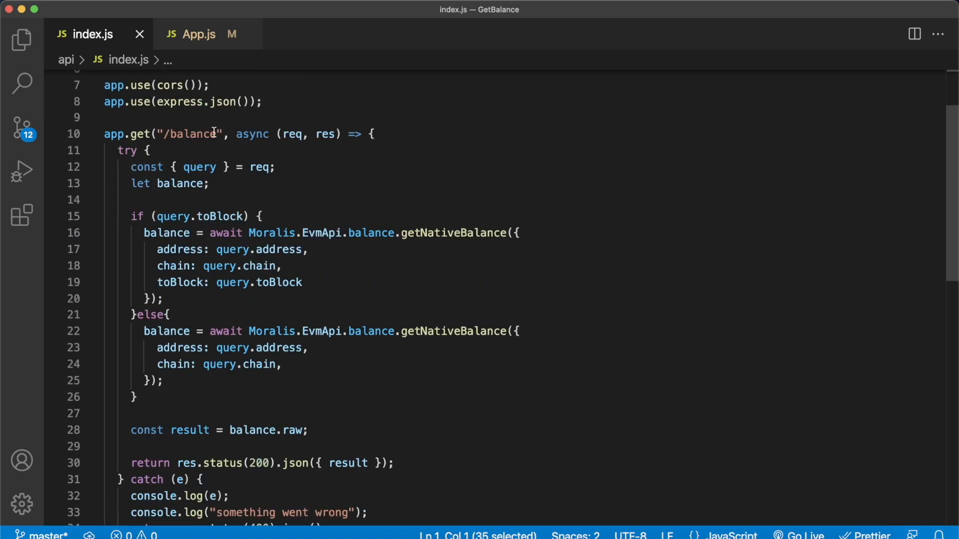
pyautogui.doubleClick(193, 134)
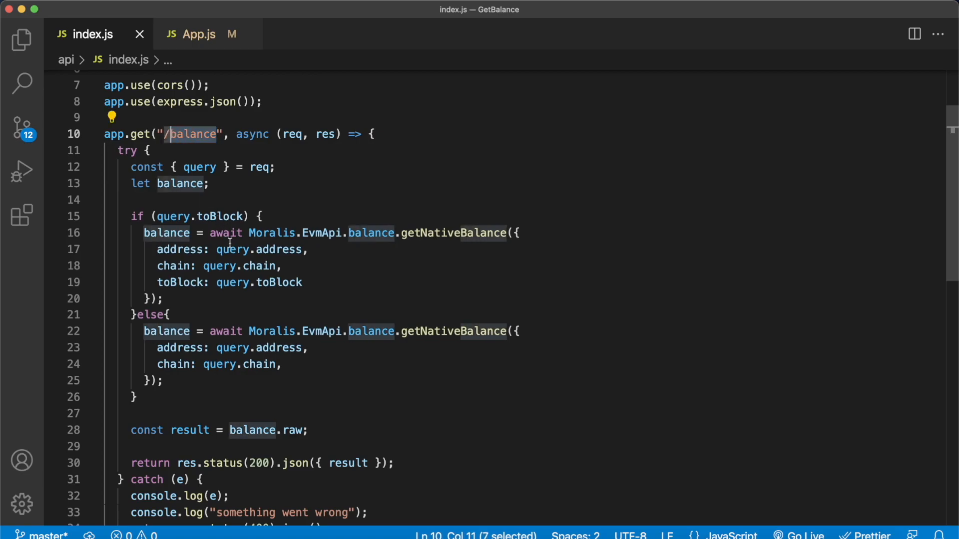
pyautogui.scroll(-3)
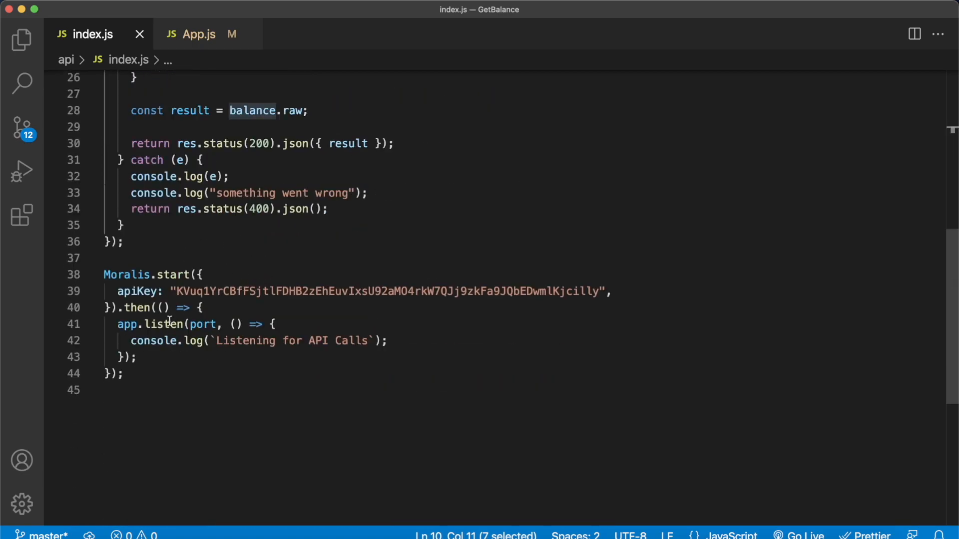
pyautogui.moveTo(215, 372)
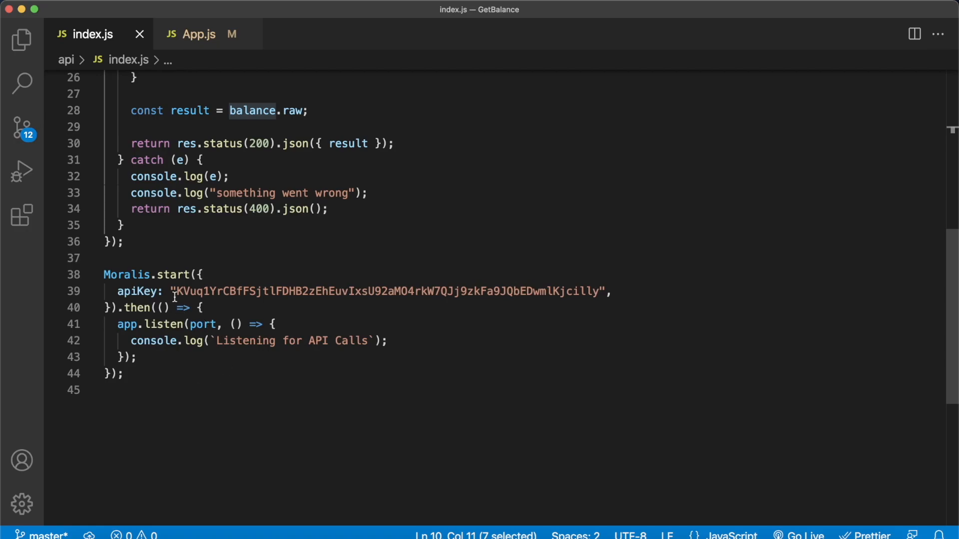
pyautogui.moveTo(187, 297)
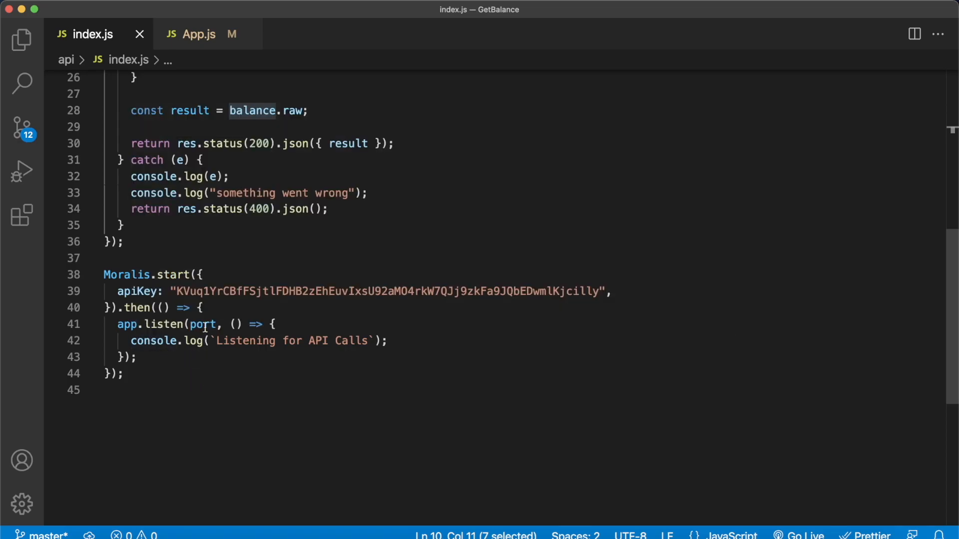
pyautogui.scroll(3)
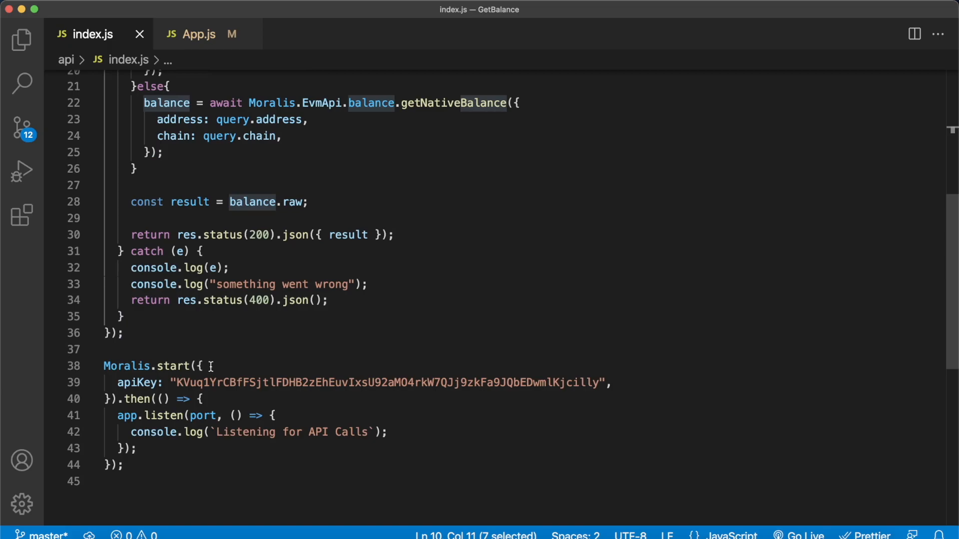
# Finish reading the route's toBlock branch and result return, then show the frontend App.js component
pyautogui.scroll(3)
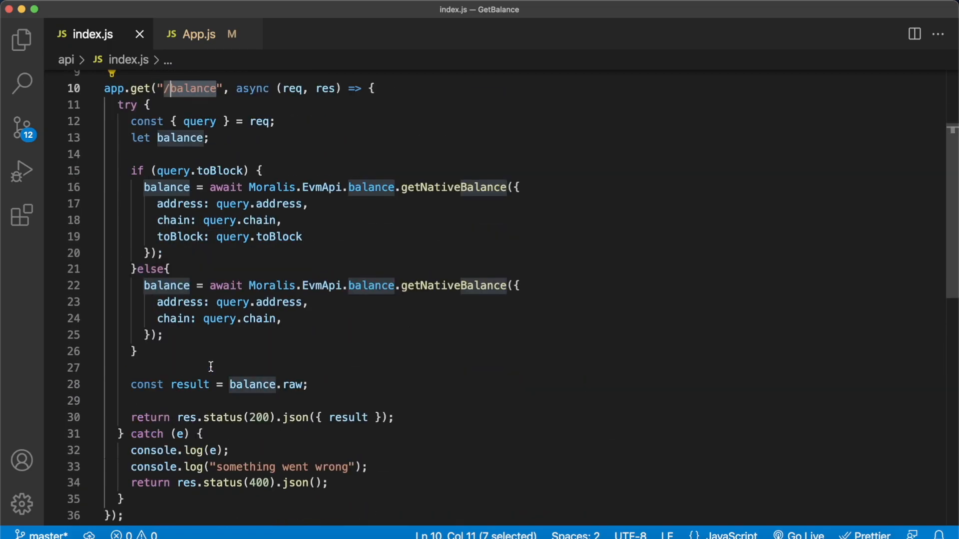
pyautogui.moveTo(275, 143)
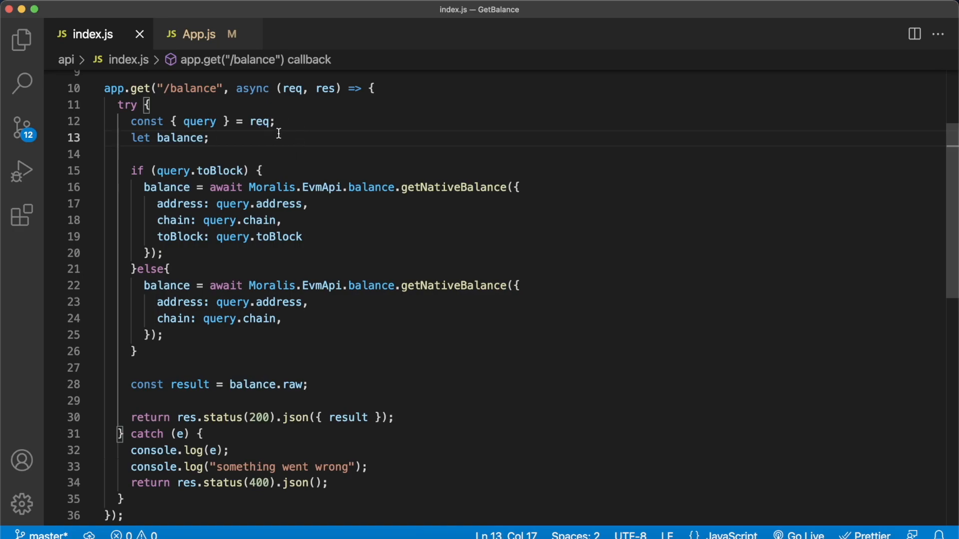
pyautogui.click(210, 138)
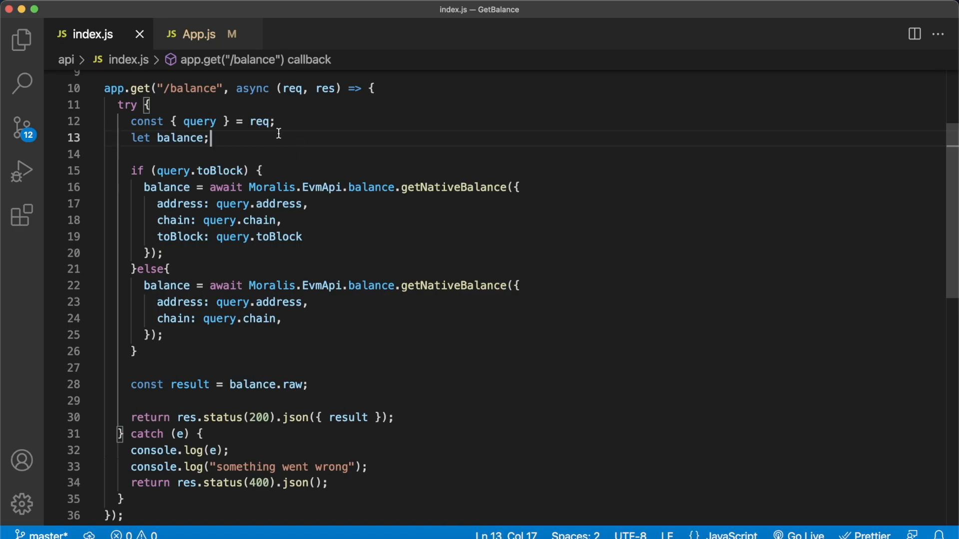
pyautogui.moveTo(220, 126)
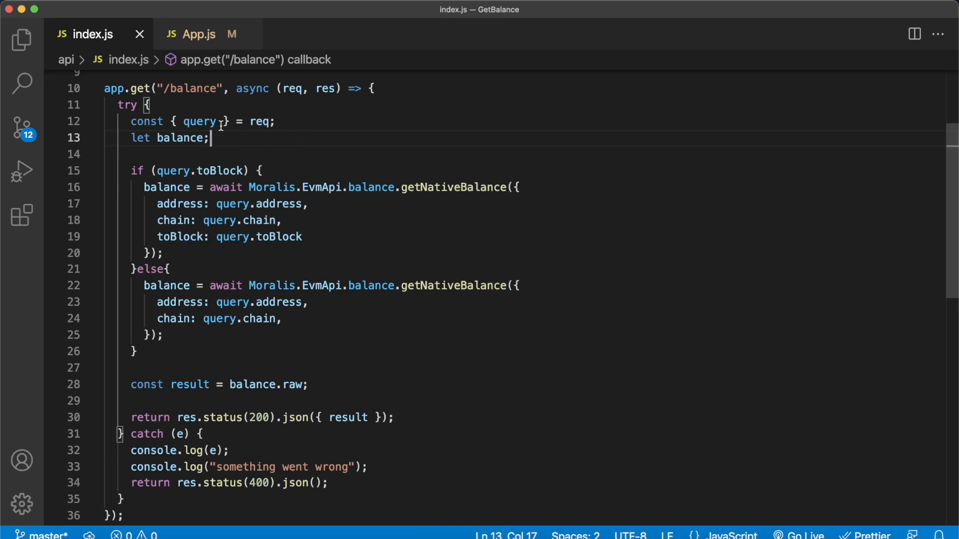
pyautogui.moveTo(205, 152)
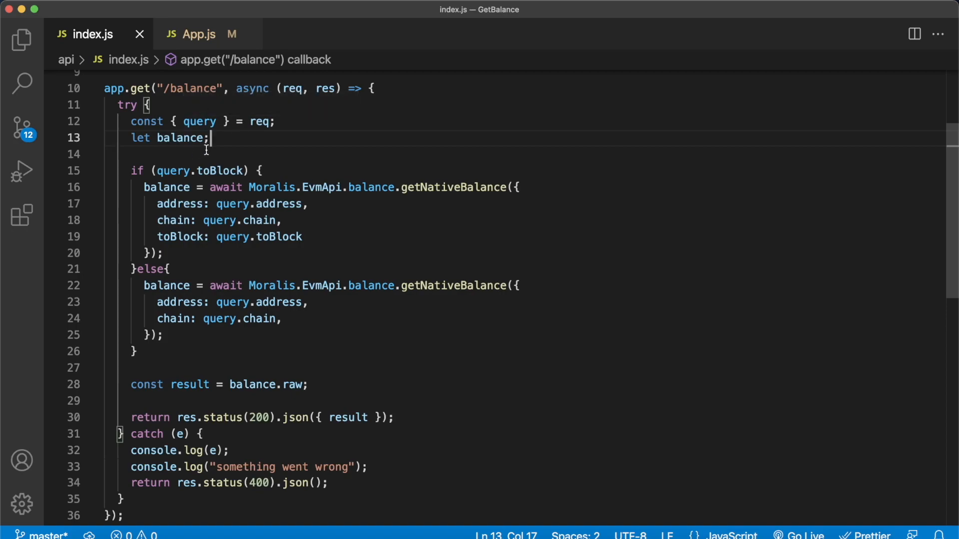
pyautogui.moveTo(206, 168)
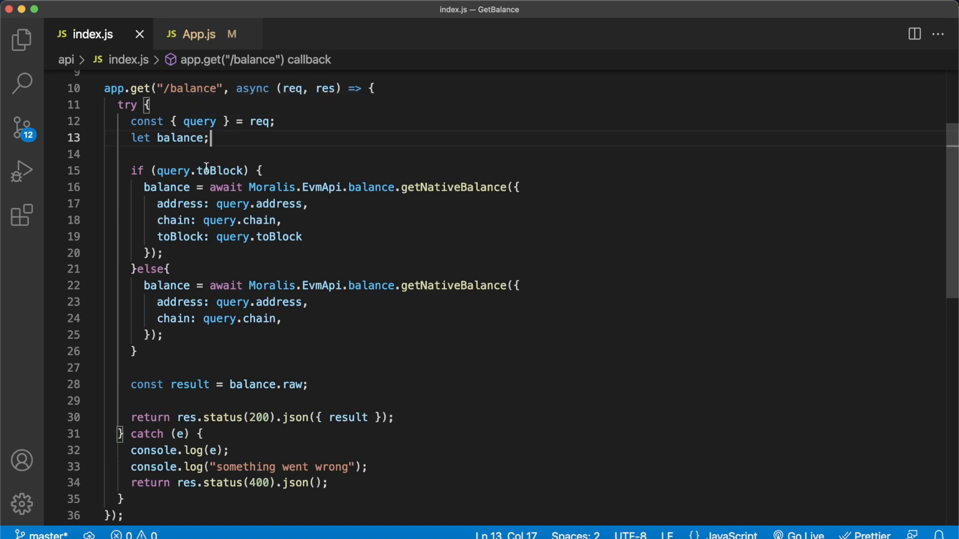
pyautogui.moveTo(217, 171)
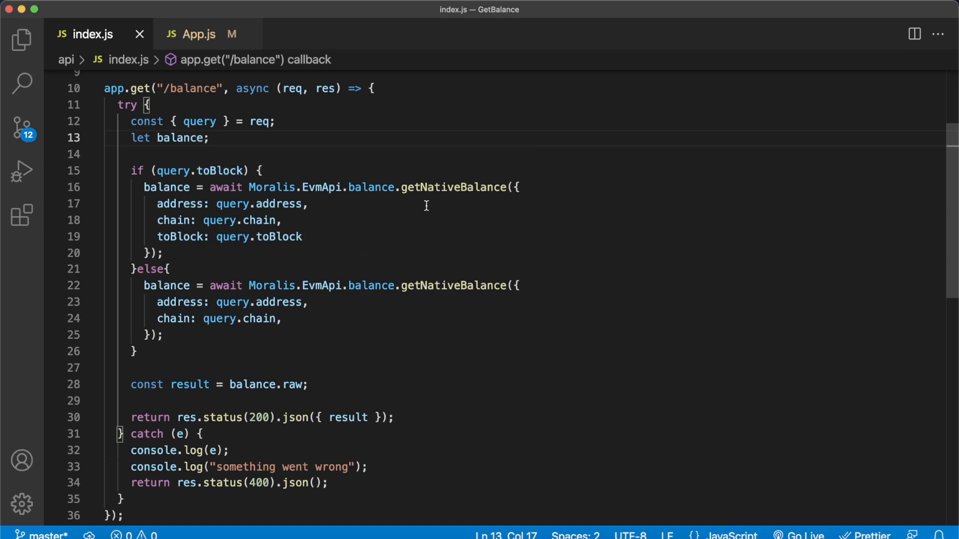
pyautogui.click(210, 138)
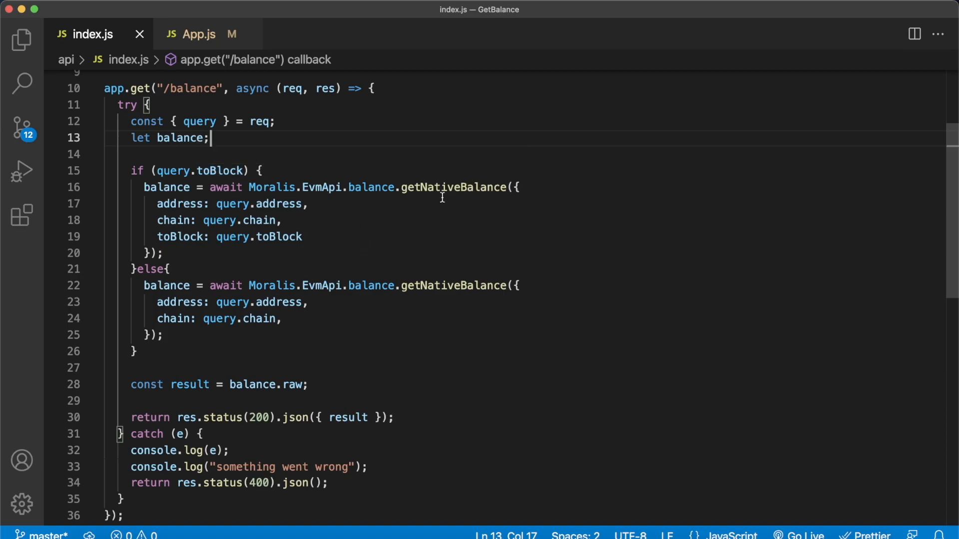
pyautogui.moveTo(134, 230)
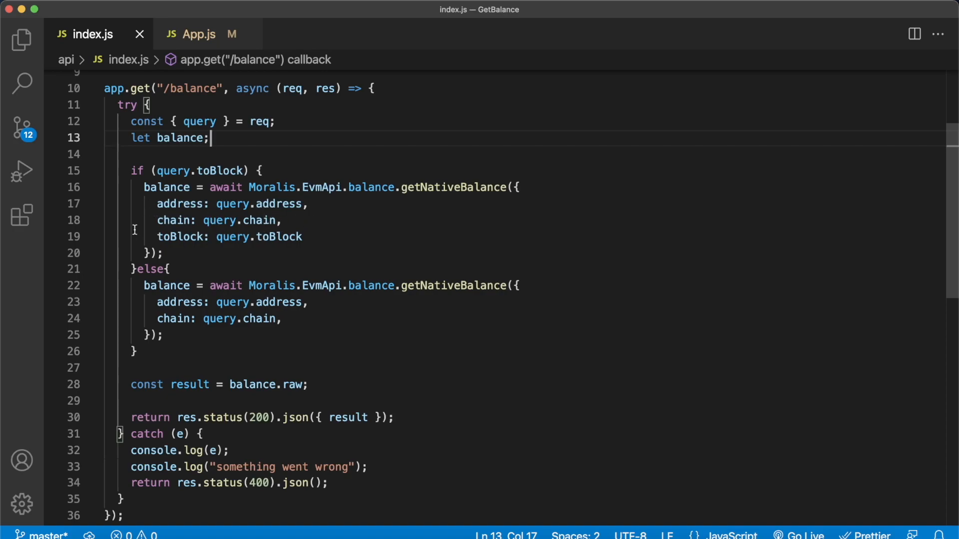
pyautogui.moveTo(274, 250)
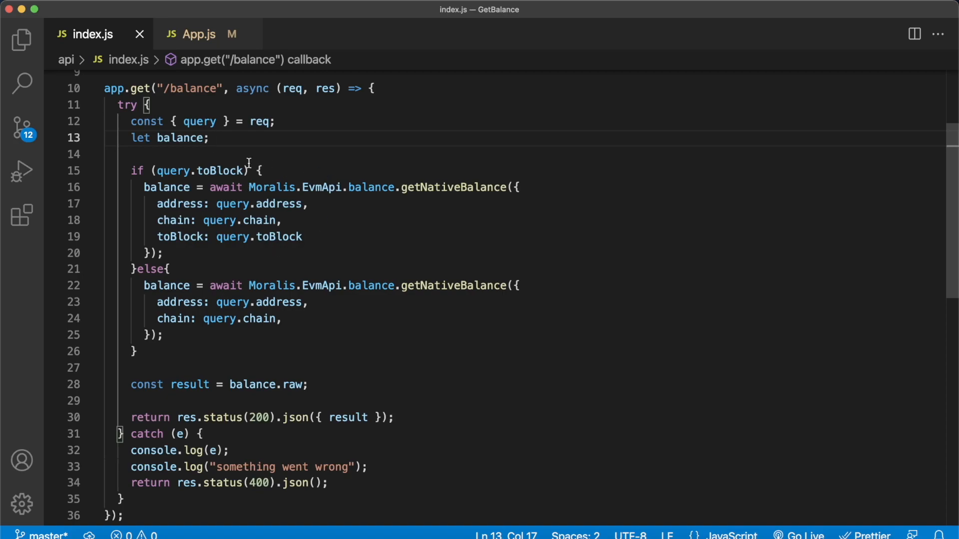
pyautogui.moveTo(234, 269)
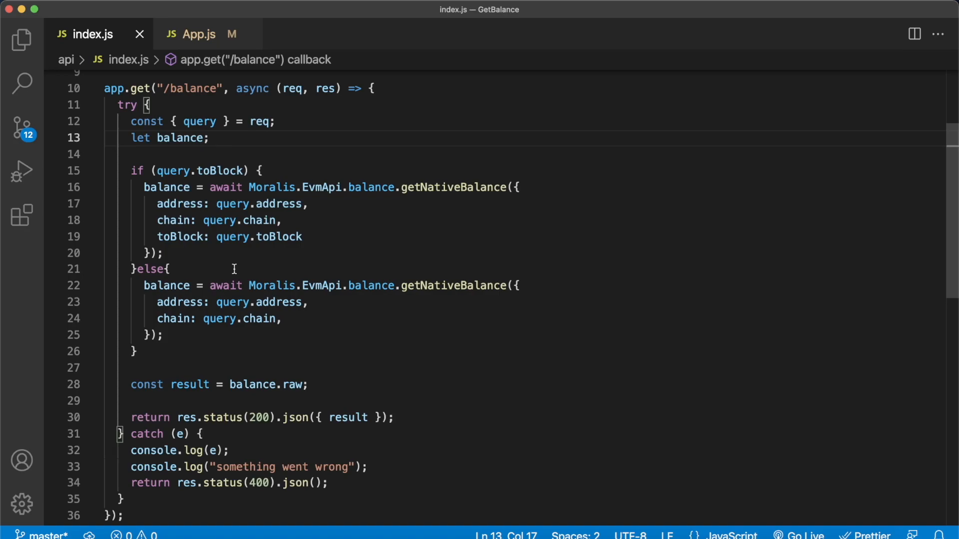
pyautogui.moveTo(258, 338)
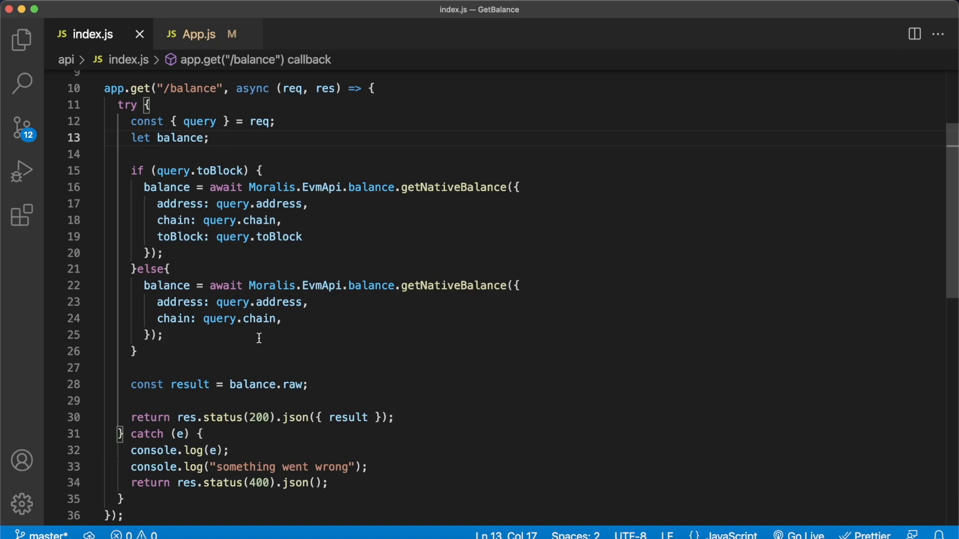
pyautogui.moveTo(304, 325)
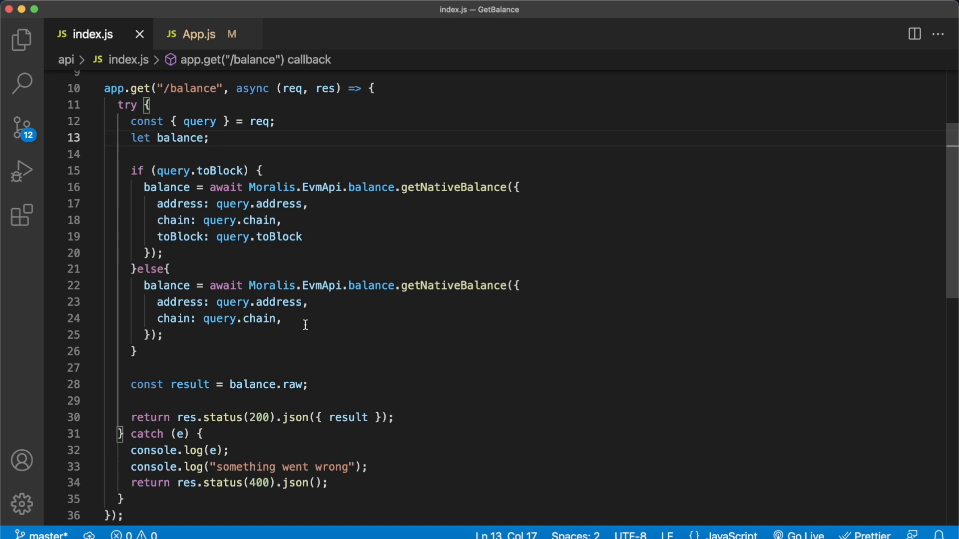
pyautogui.moveTo(334, 308)
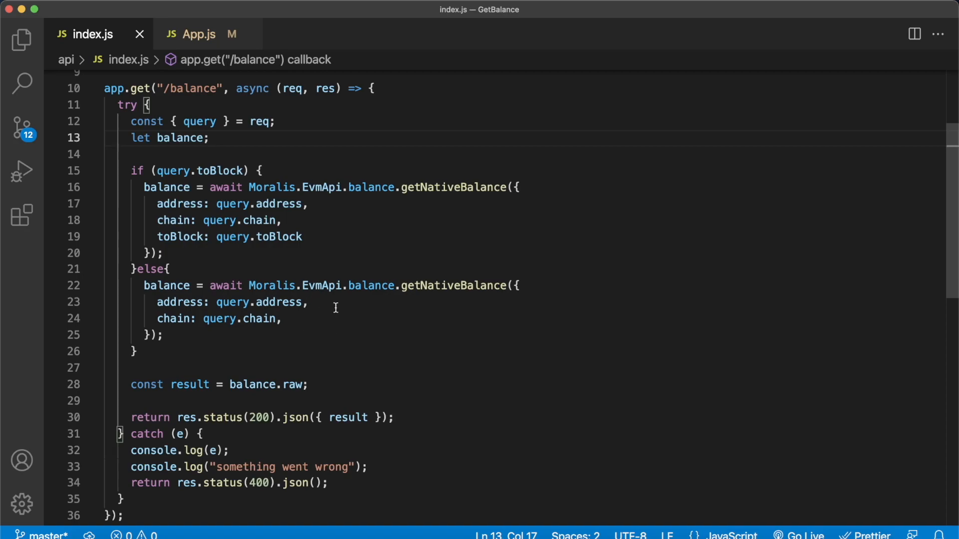
pyautogui.moveTo(321, 286)
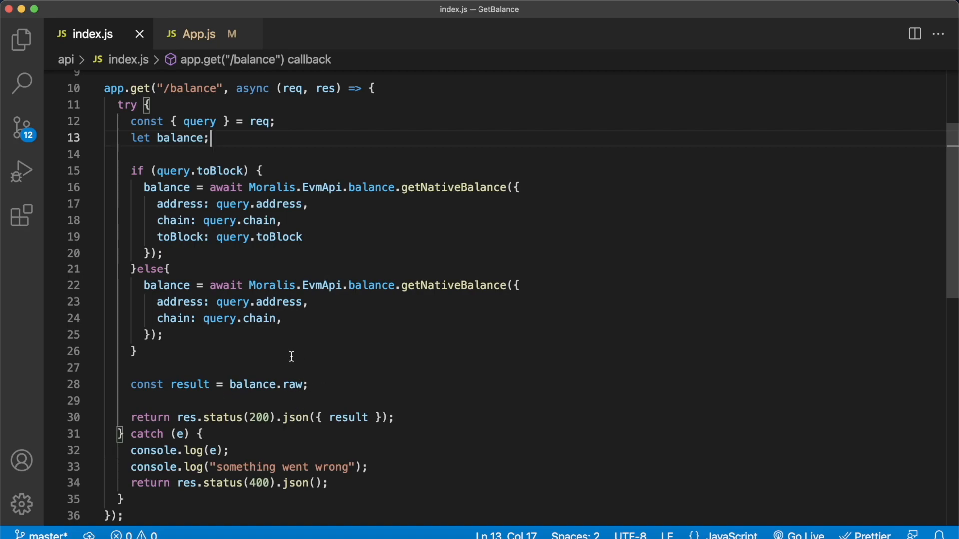
pyautogui.doubleClick(348, 417)
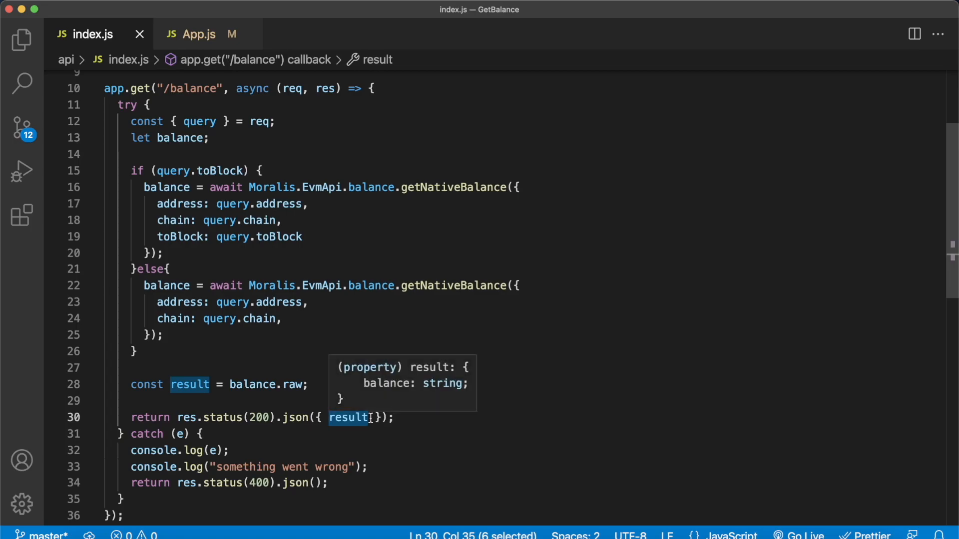
pyautogui.moveTo(209, 48)
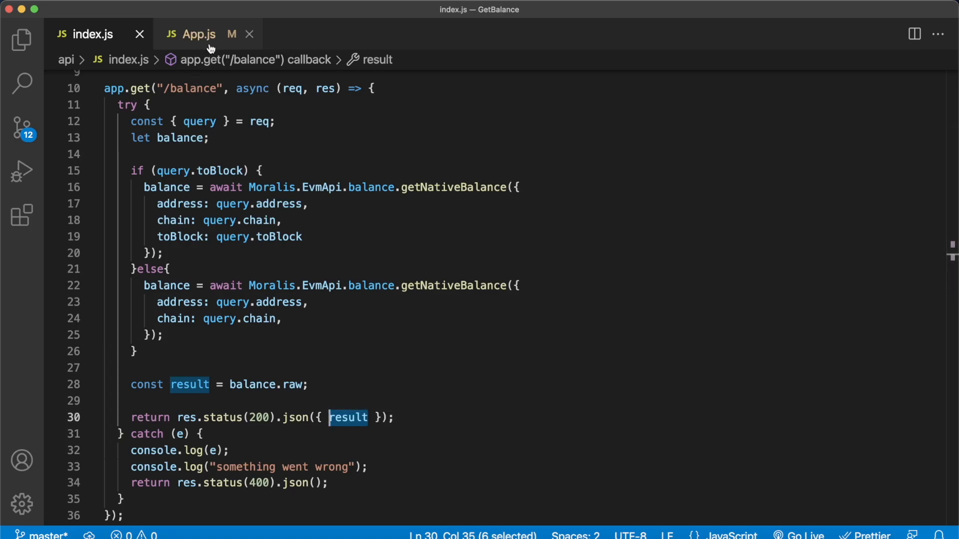
pyautogui.click(197, 34)
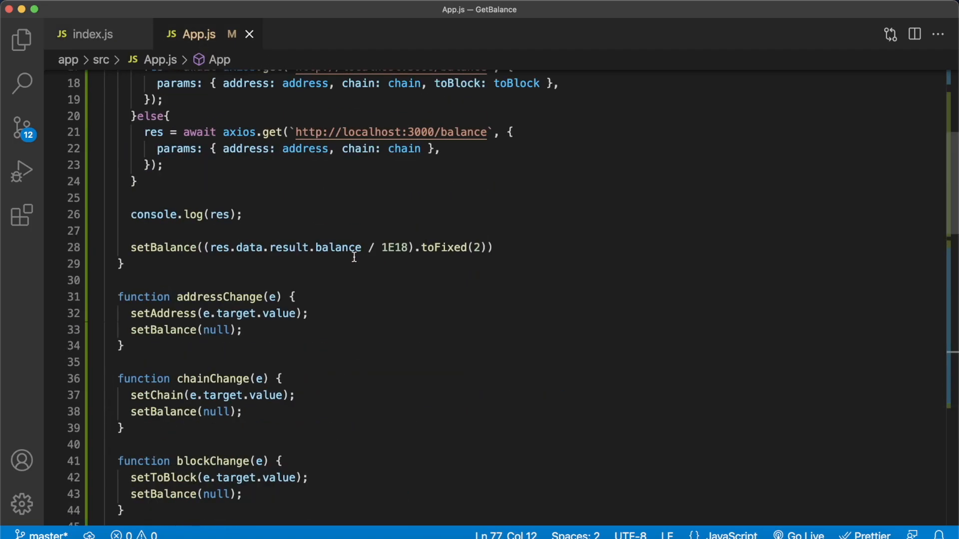
pyautogui.scroll(3)
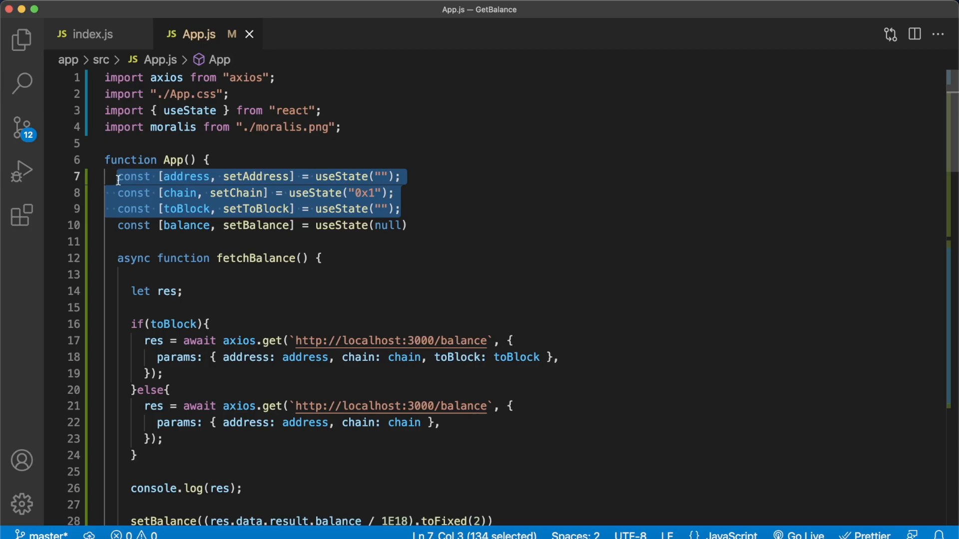
pyautogui.scroll(-3)
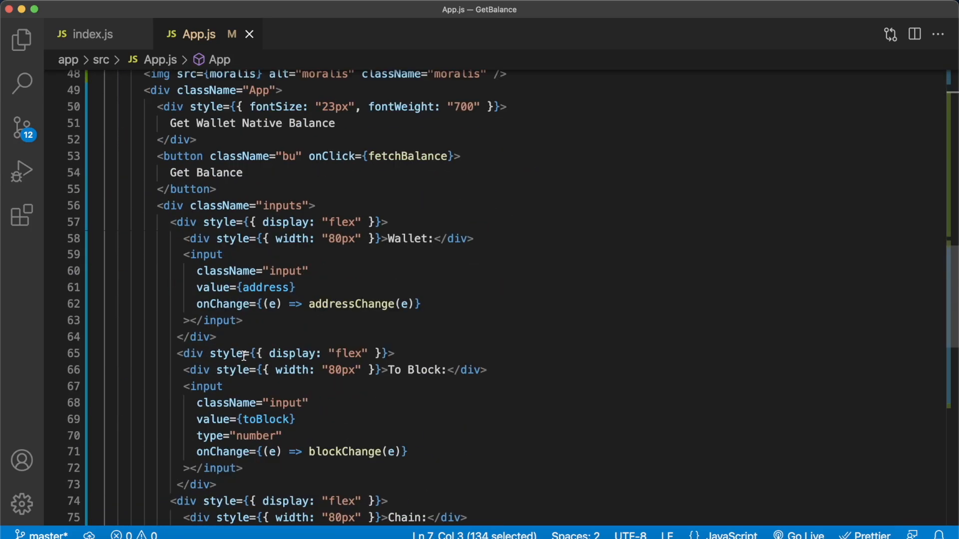
pyautogui.scroll(-3)
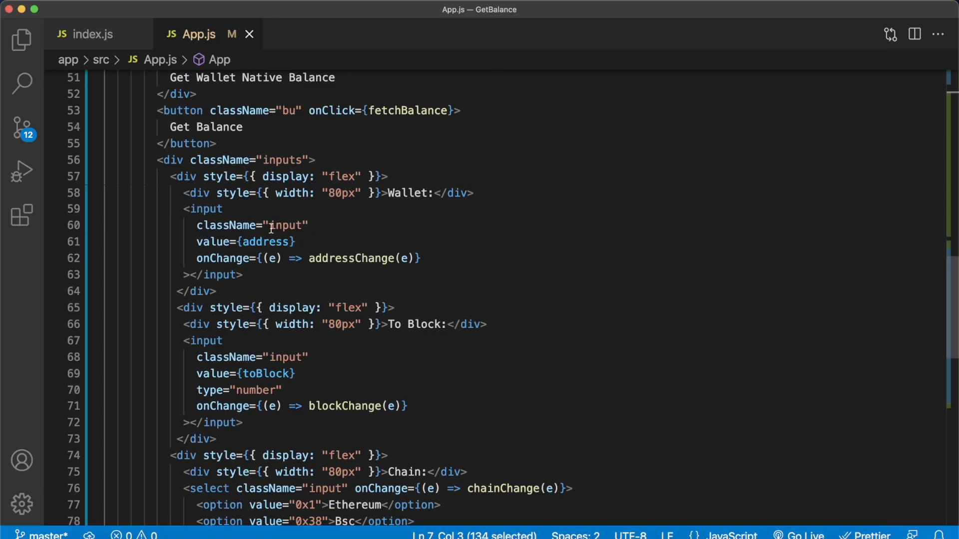
pyautogui.moveTo(359, 389)
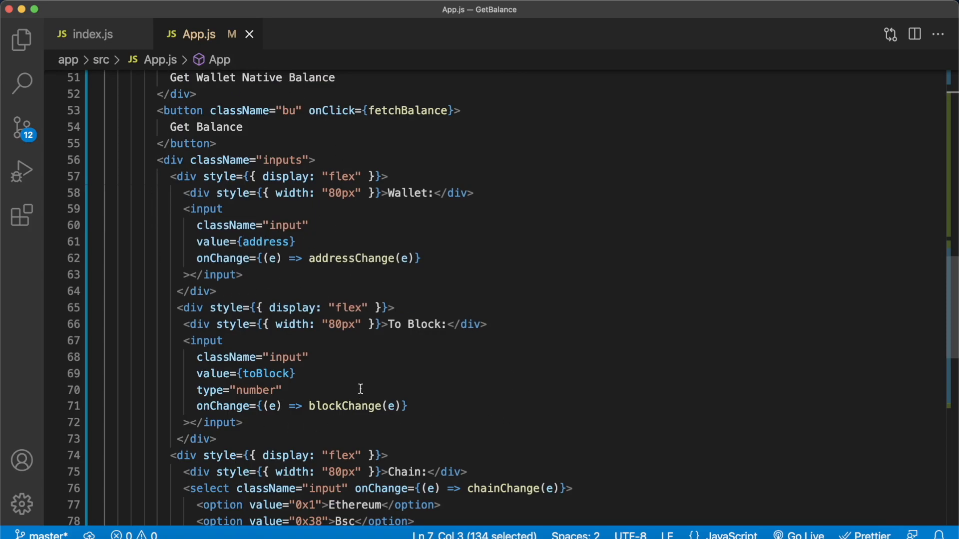
pyautogui.scroll(-3)
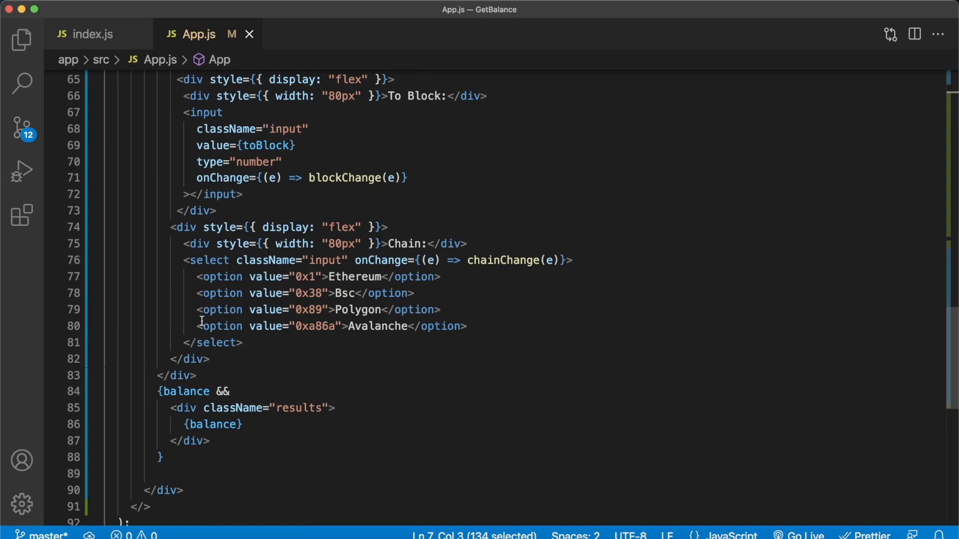
pyautogui.moveTo(455, 323)
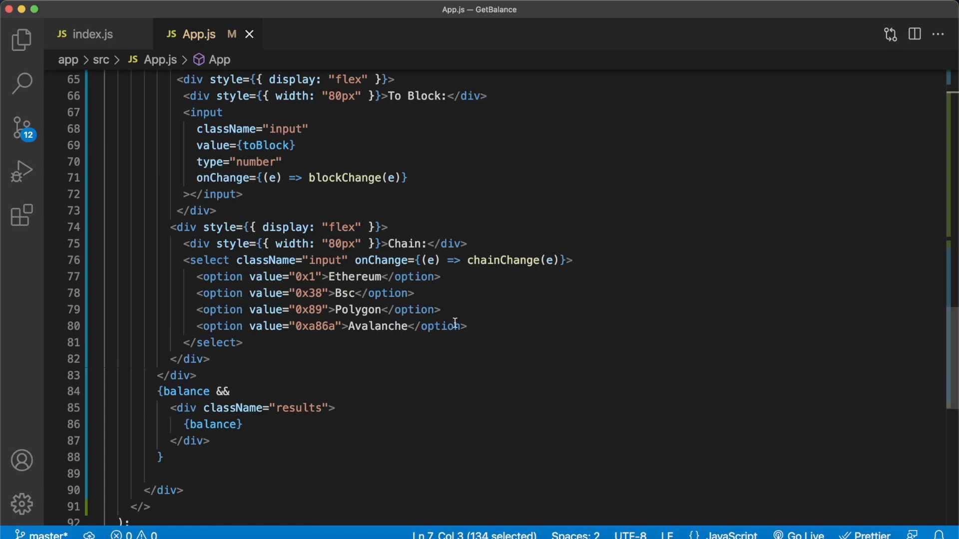
pyautogui.moveTo(364, 331)
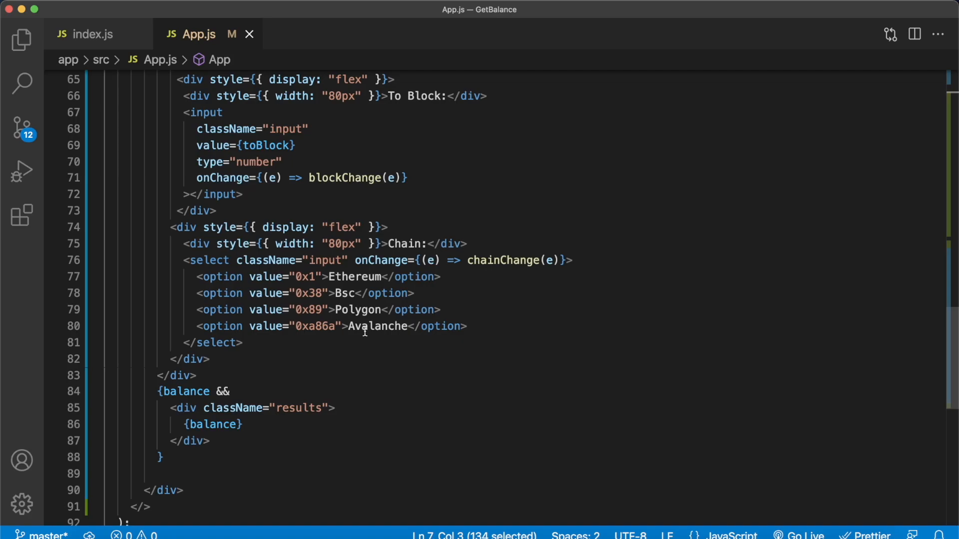
pyautogui.scroll(3)
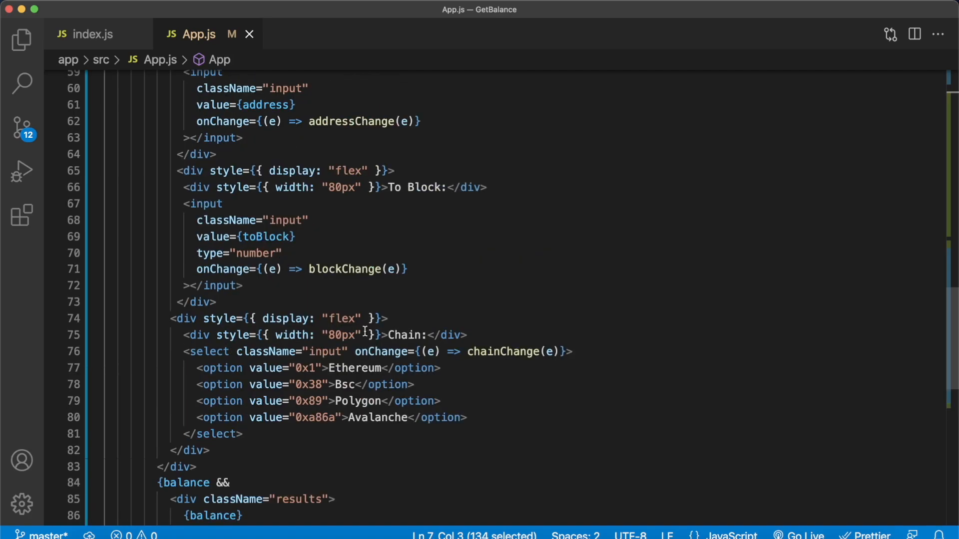
pyautogui.scroll(3)
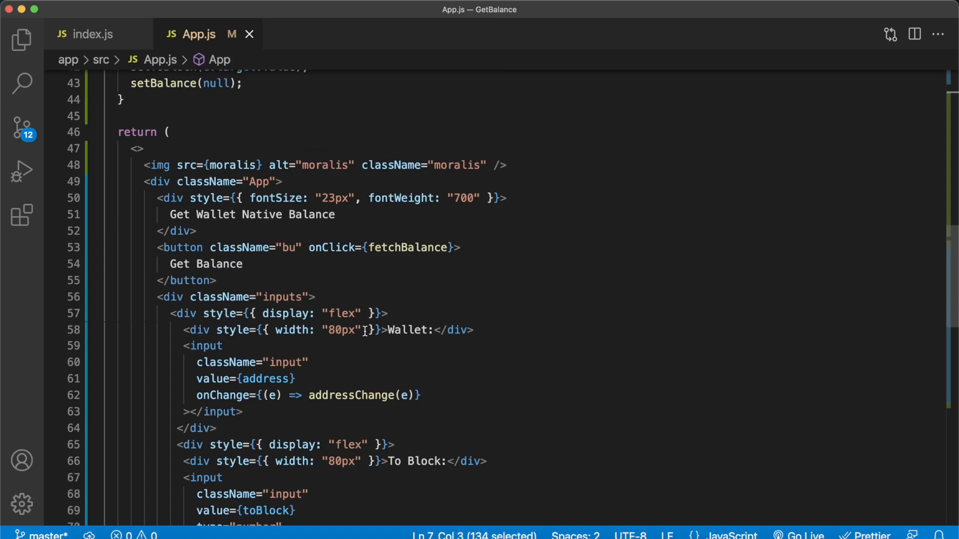
pyautogui.moveTo(380, 248)
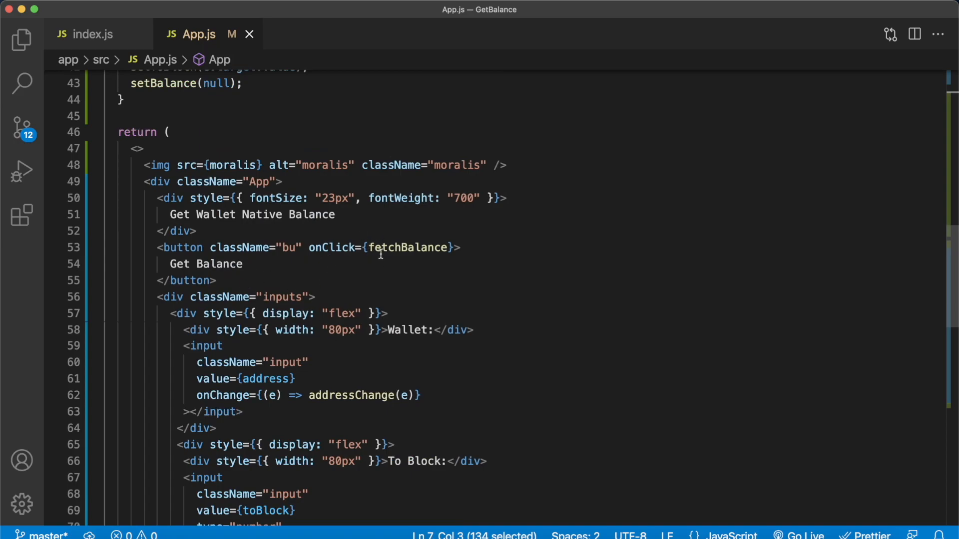
pyautogui.scroll(3)
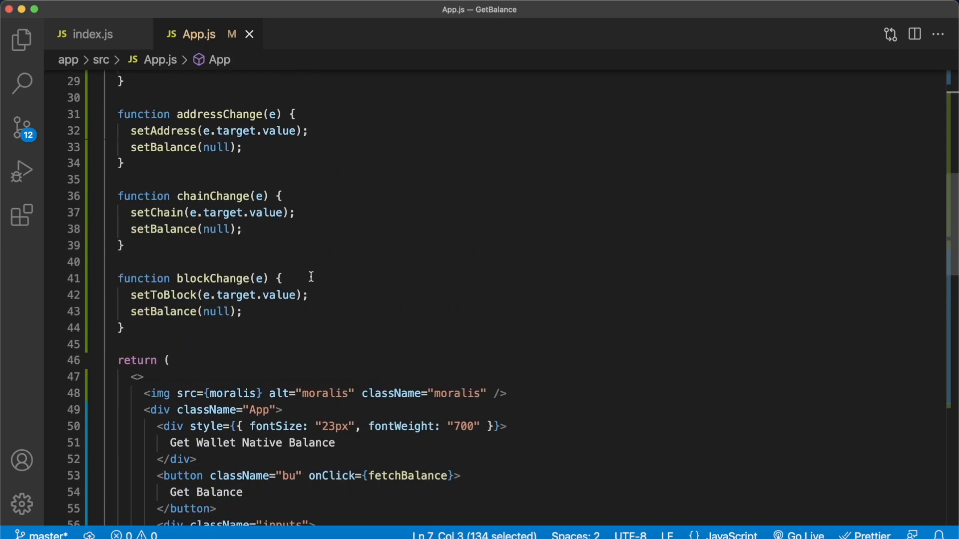
pyautogui.scroll(3)
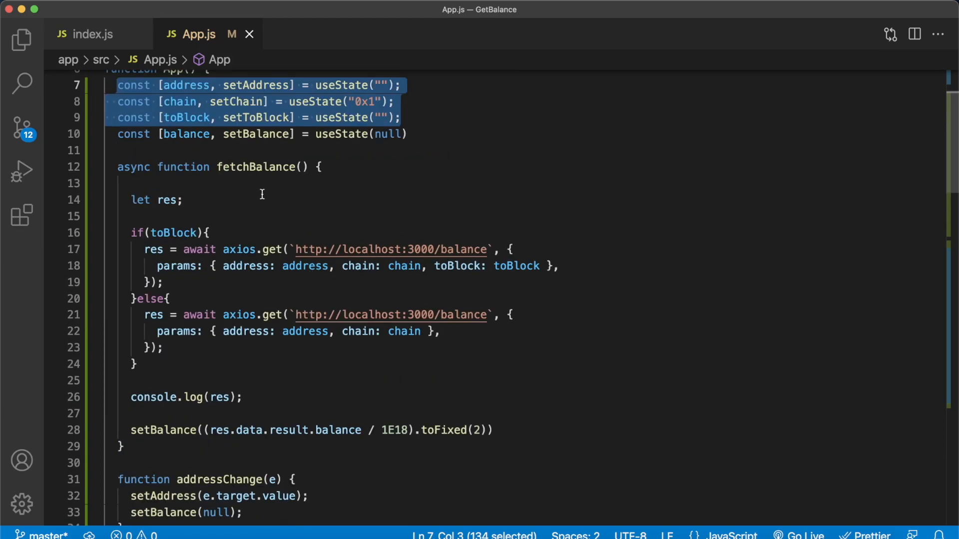
pyautogui.moveTo(211, 248)
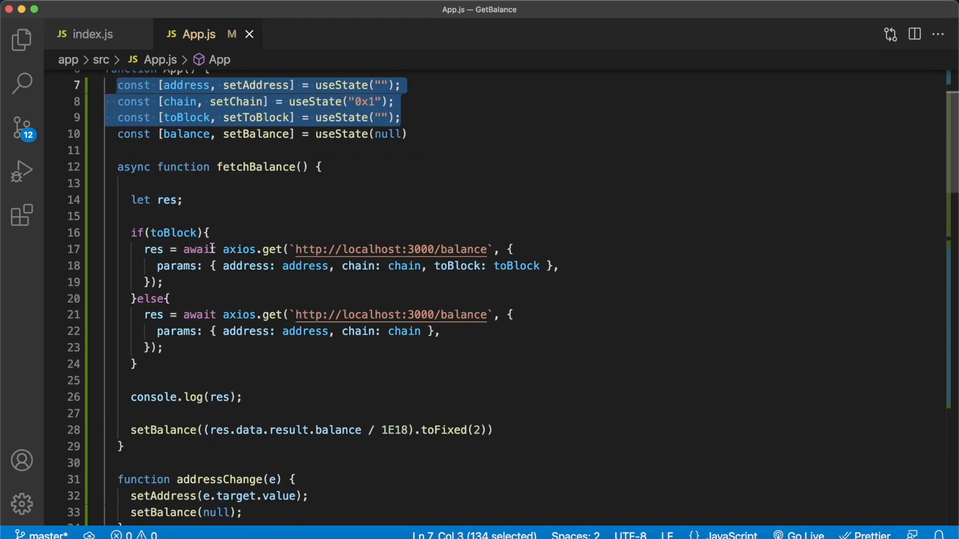
pyautogui.moveTo(178, 232)
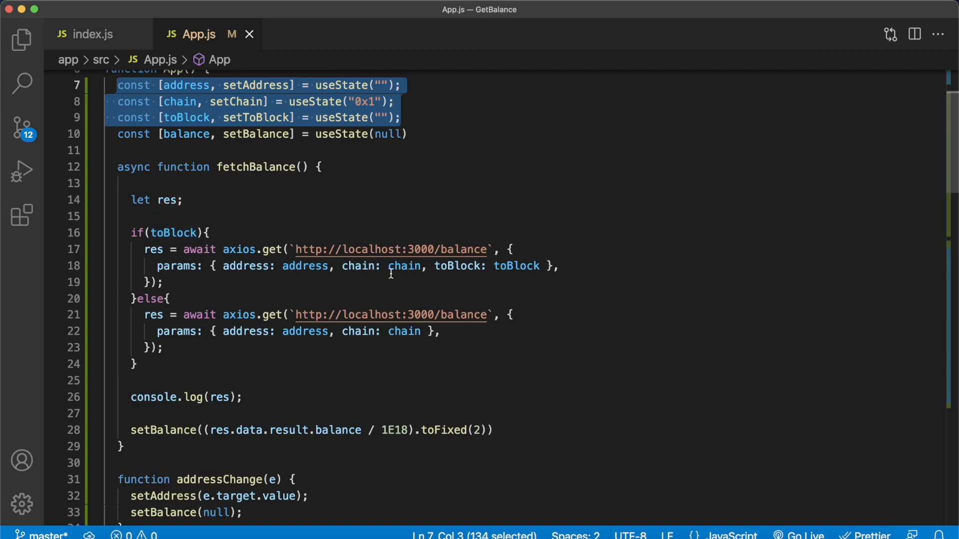
pyautogui.moveTo(397, 265)
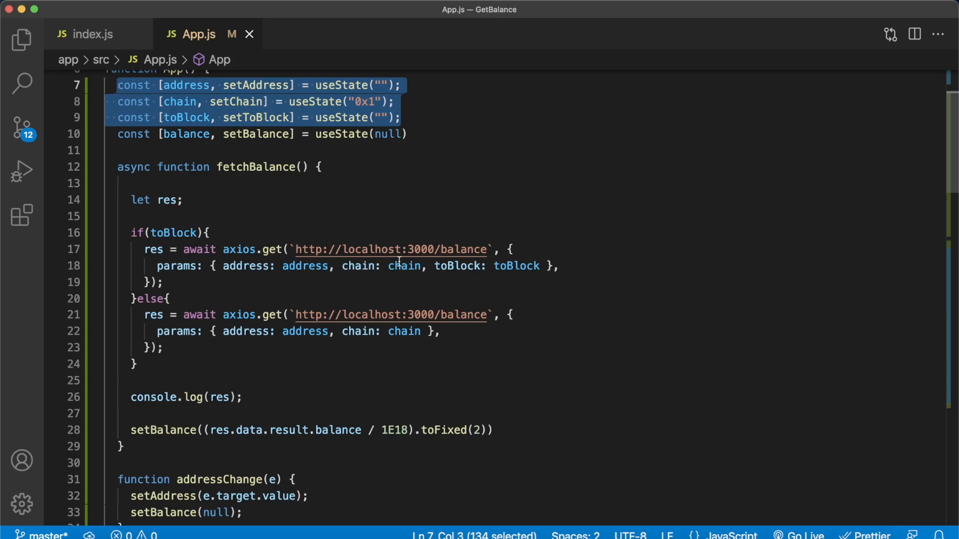
pyautogui.moveTo(448, 249)
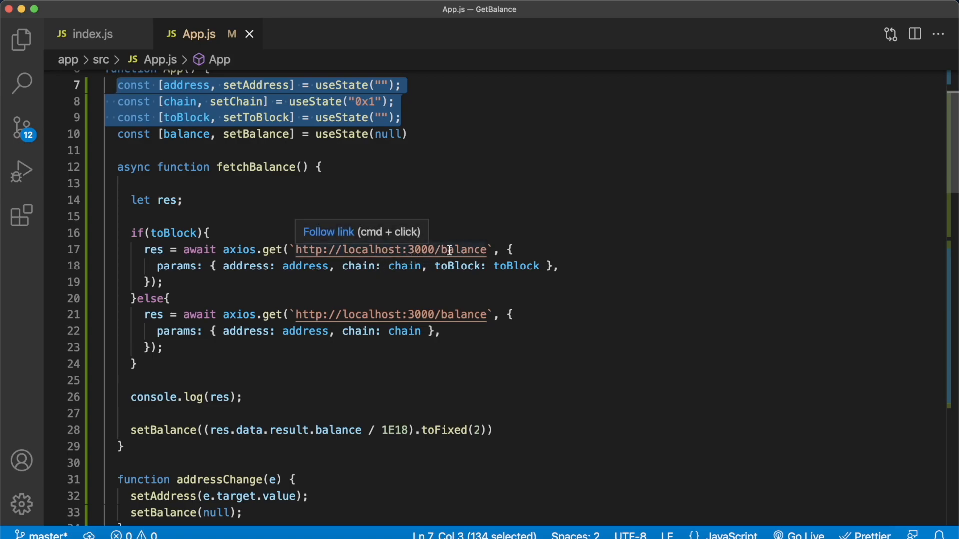
pyautogui.moveTo(480, 293)
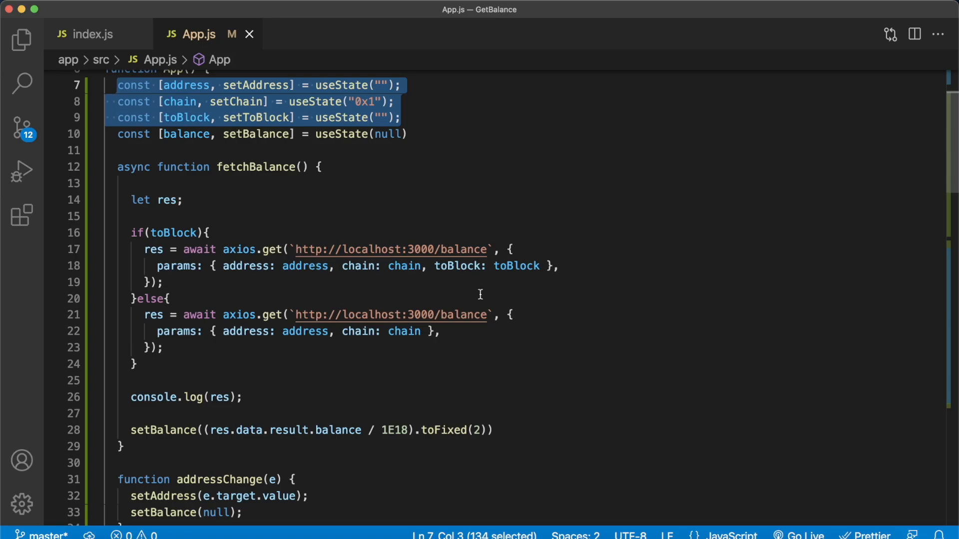
pyautogui.moveTo(248, 253)
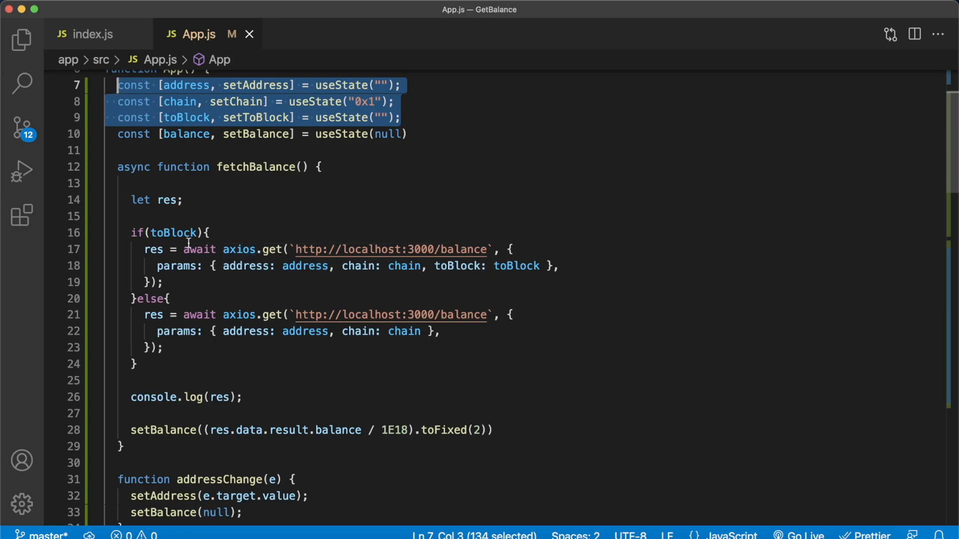
pyautogui.moveTo(390, 346)
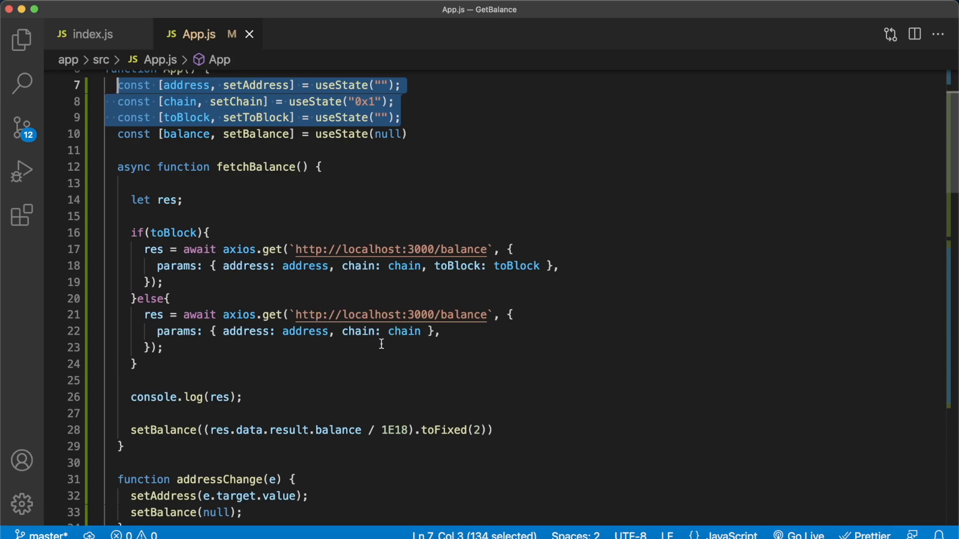
pyautogui.moveTo(238, 410)
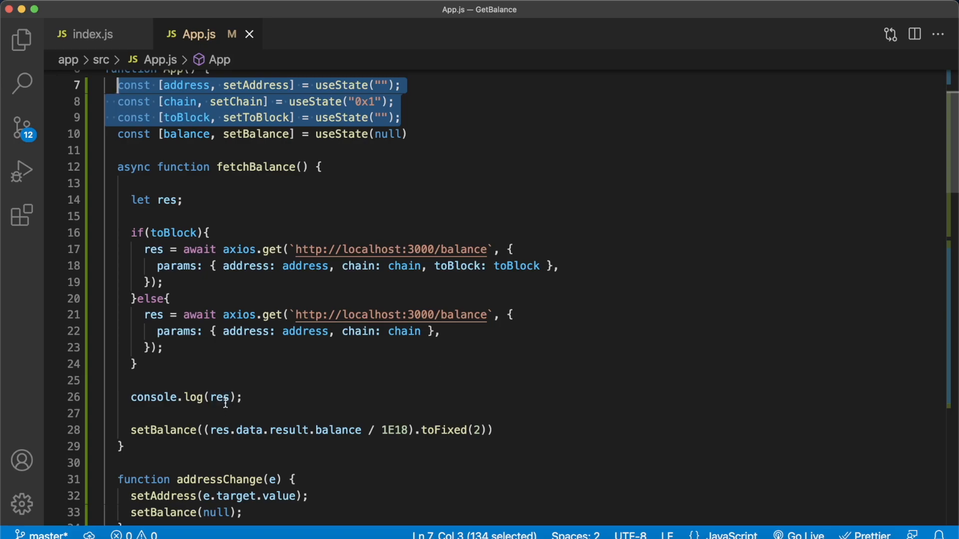
pyautogui.moveTo(181, 445)
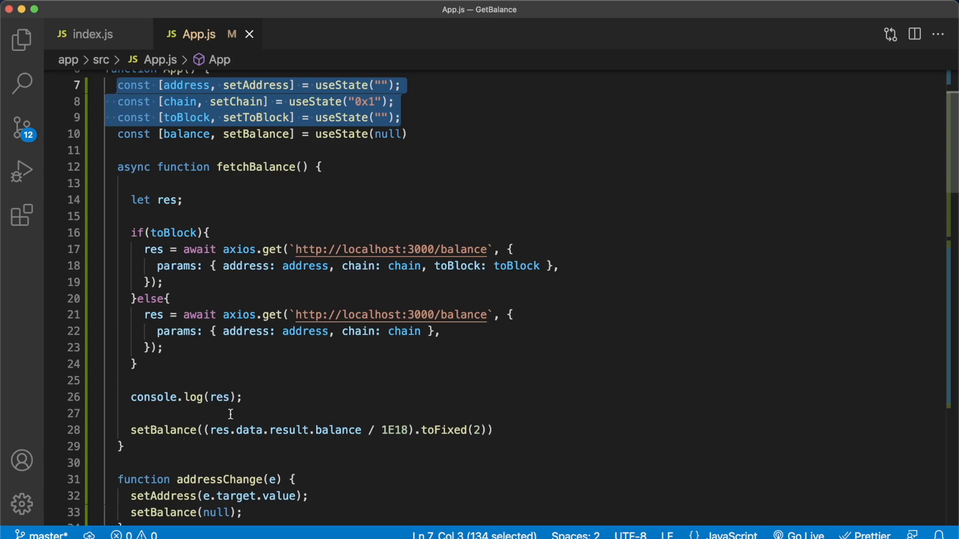
pyautogui.moveTo(277, 420)
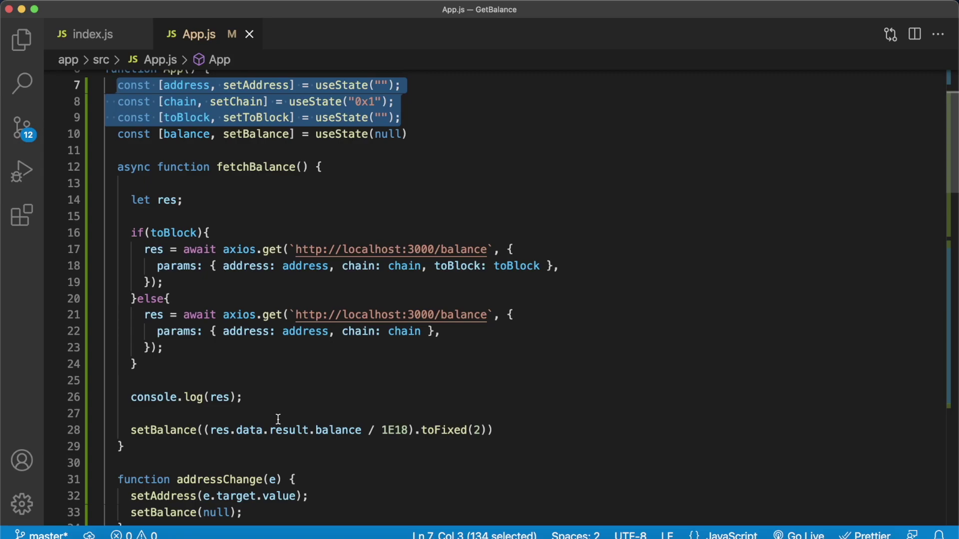
pyautogui.moveTo(491, 438)
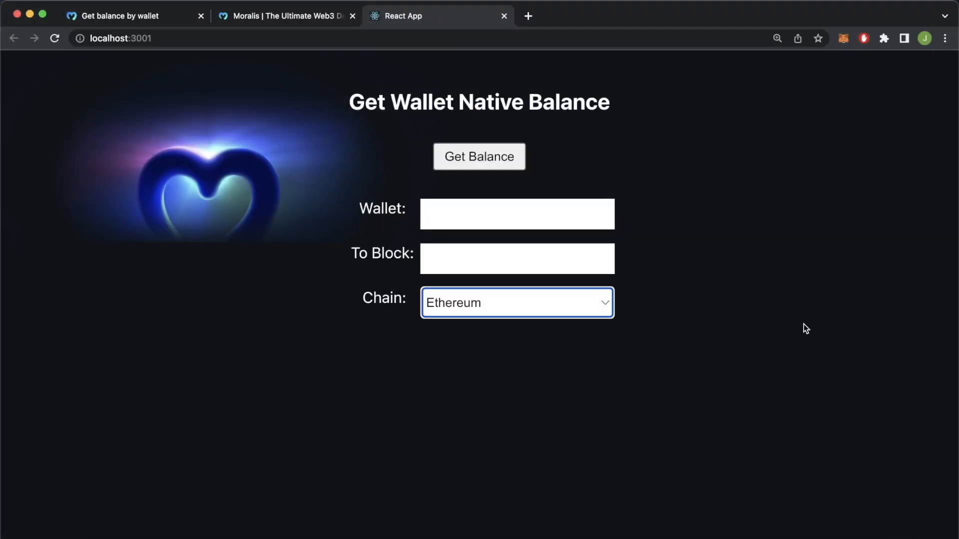
pyautogui.moveTo(681, 257)
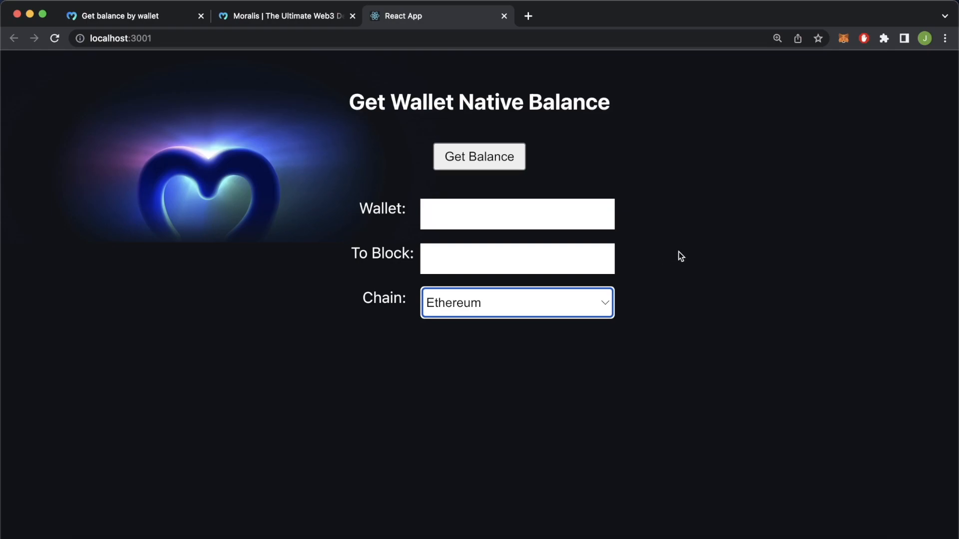
pyautogui.moveTo(374, 285)
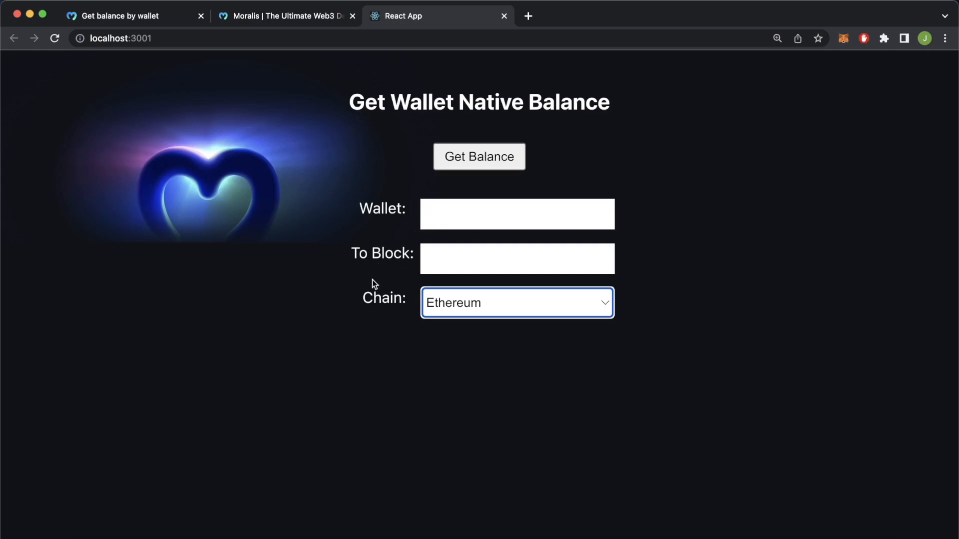
pyautogui.moveTo(375, 266)
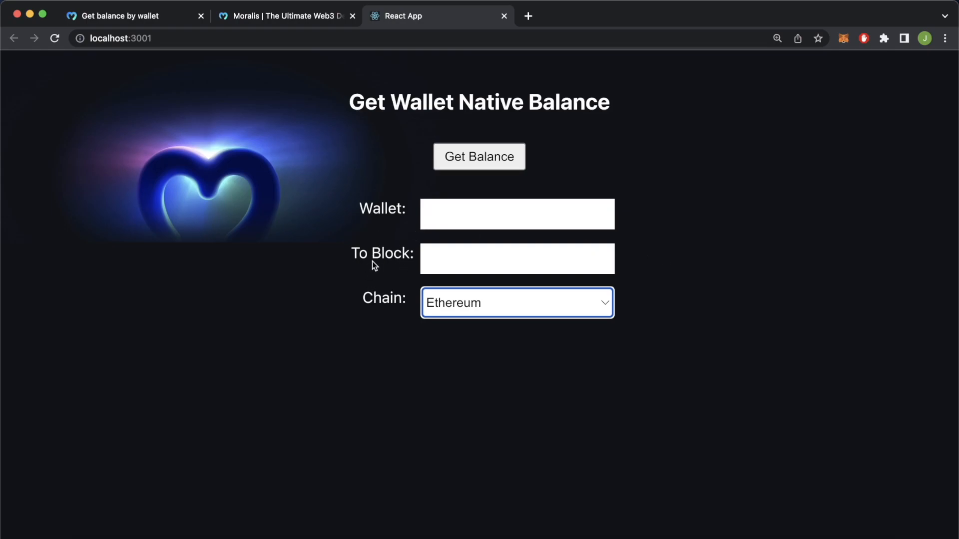
pyautogui.moveTo(445, 319)
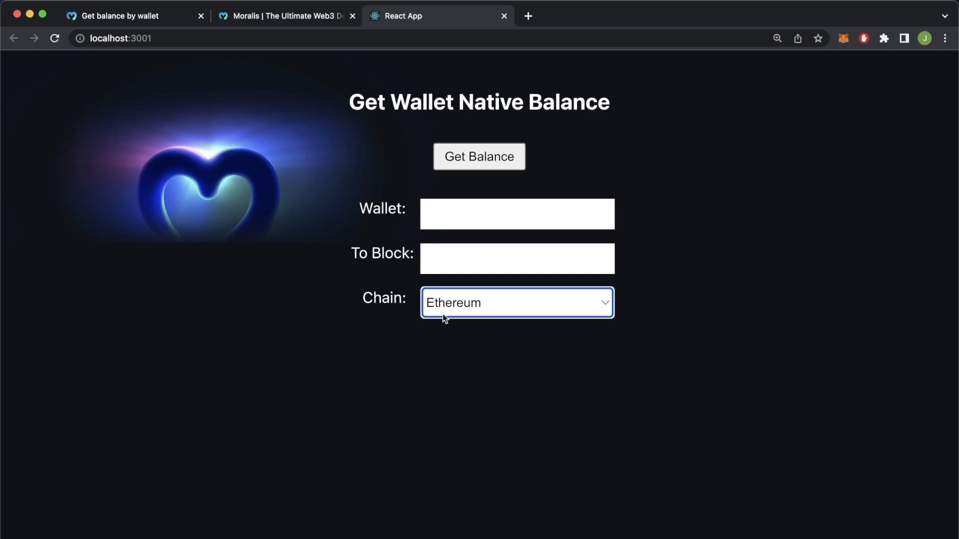
pyautogui.click(516, 302)
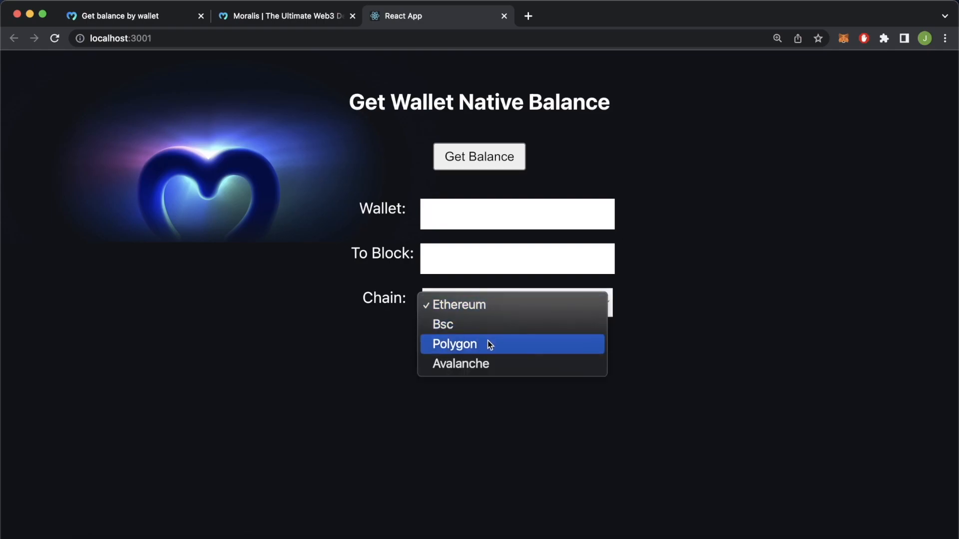
pyautogui.moveTo(663, 297)
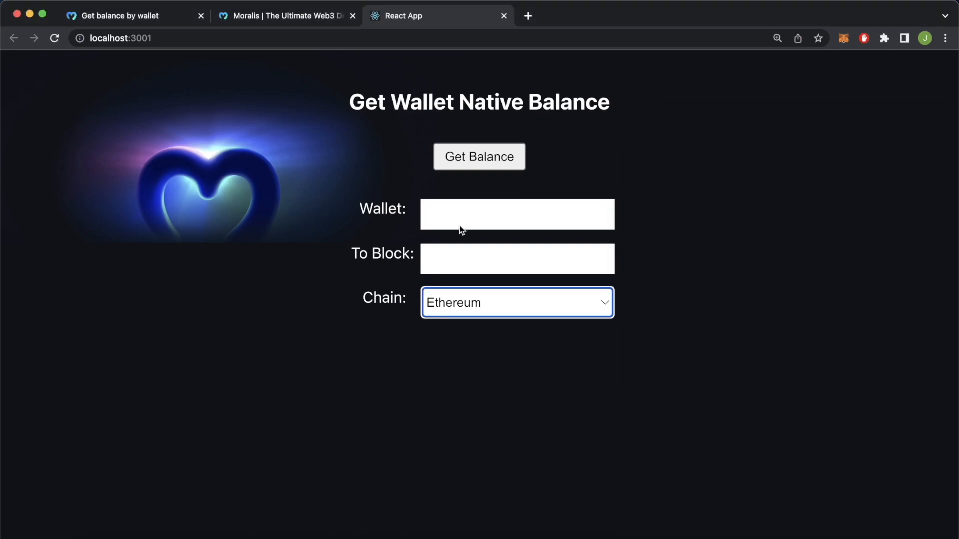
# Fetch the Ethereum balance for wallet 0x2E21f5d3…, showing 75.98, and expand the logged 200 OK response
pyautogui.write('0x2E21f5d32841cf8C7da805185A')
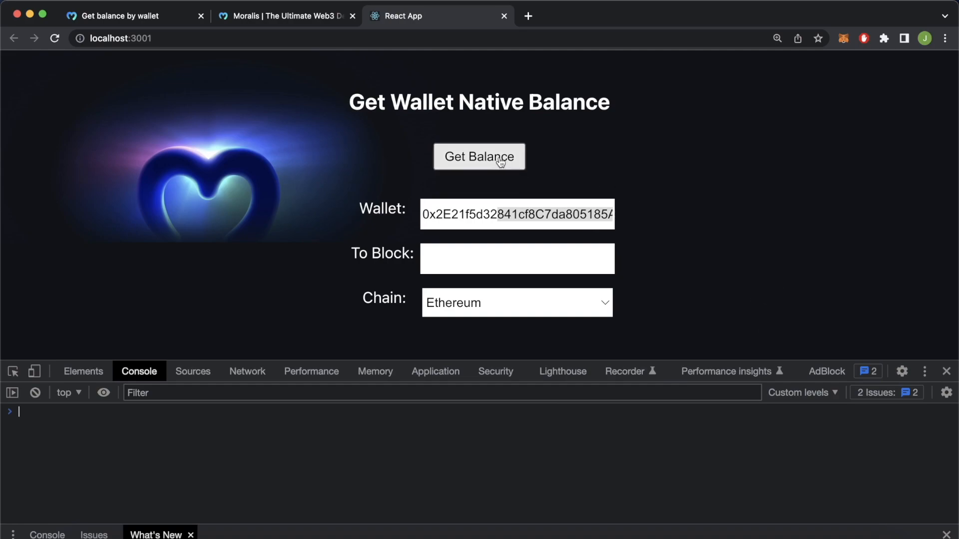
pyautogui.click(478, 157)
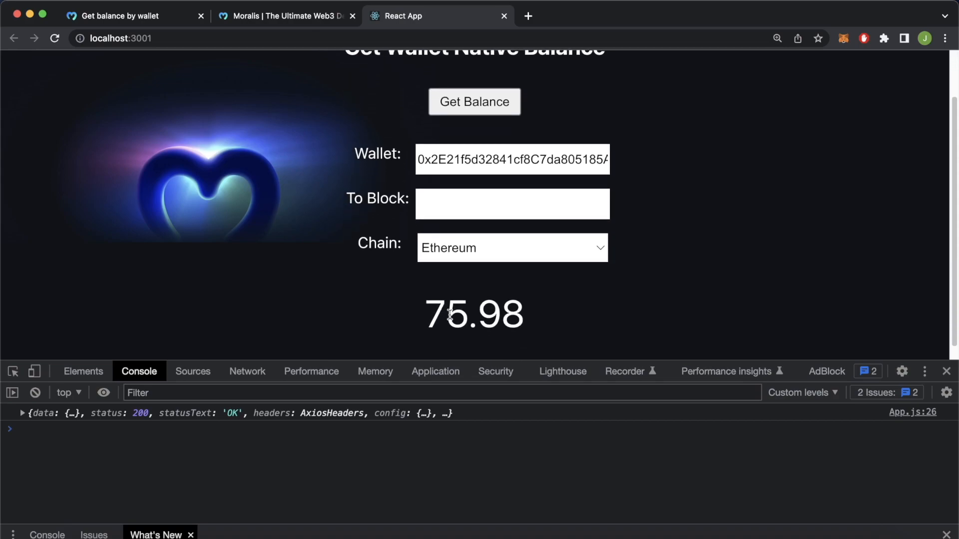
pyautogui.moveTo(530, 328)
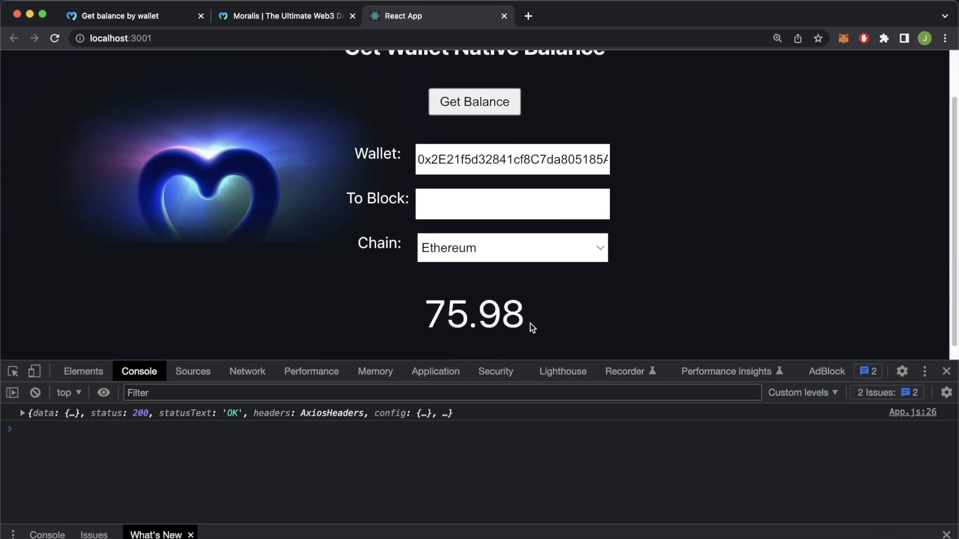
pyautogui.doubleClick(473, 315)
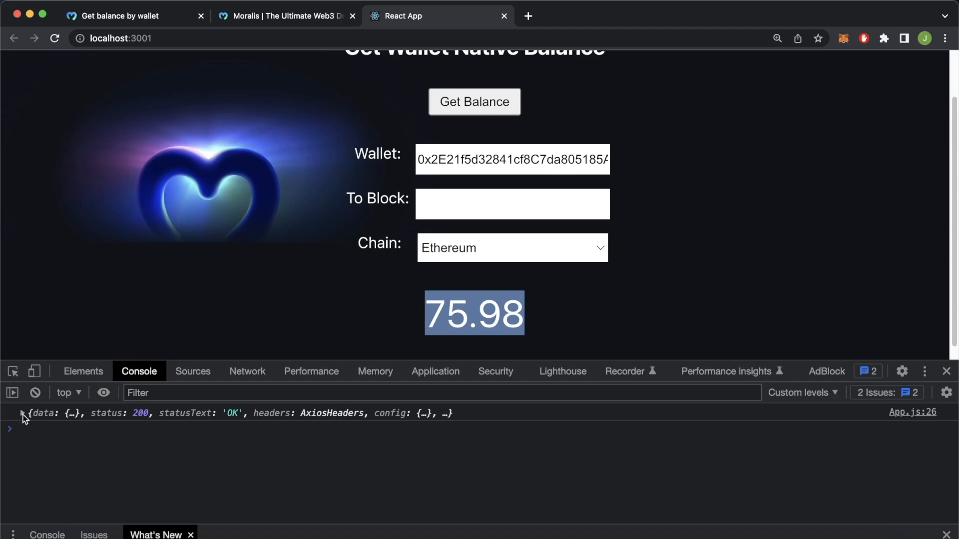
pyautogui.click(20, 413)
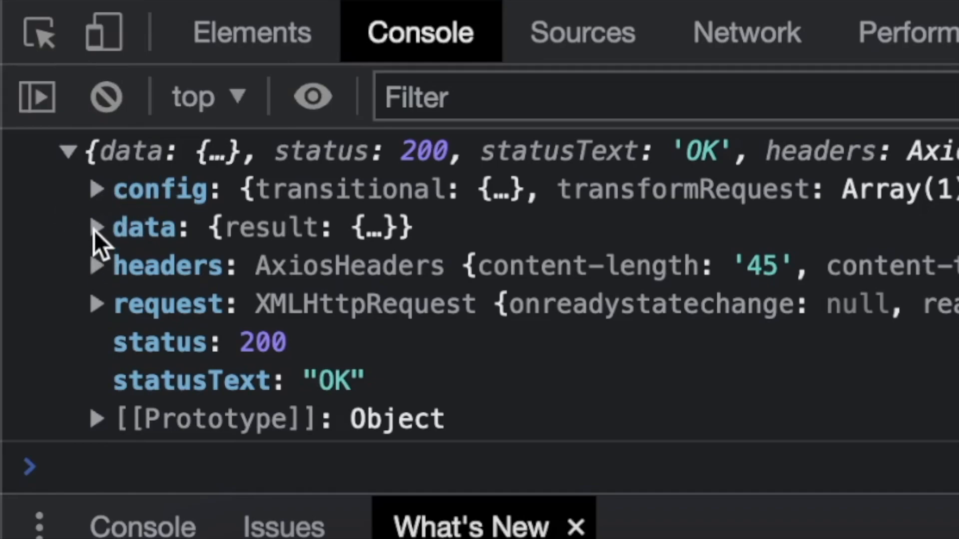
# Expand data and then result in the logged response to reveal the raw wei balance string
pyautogui.click(96, 227)
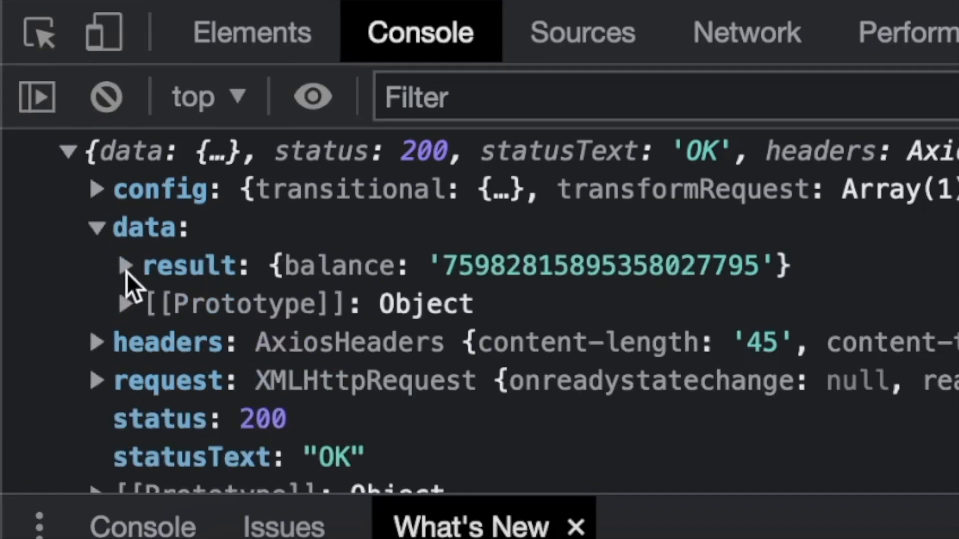
pyautogui.click(127, 265)
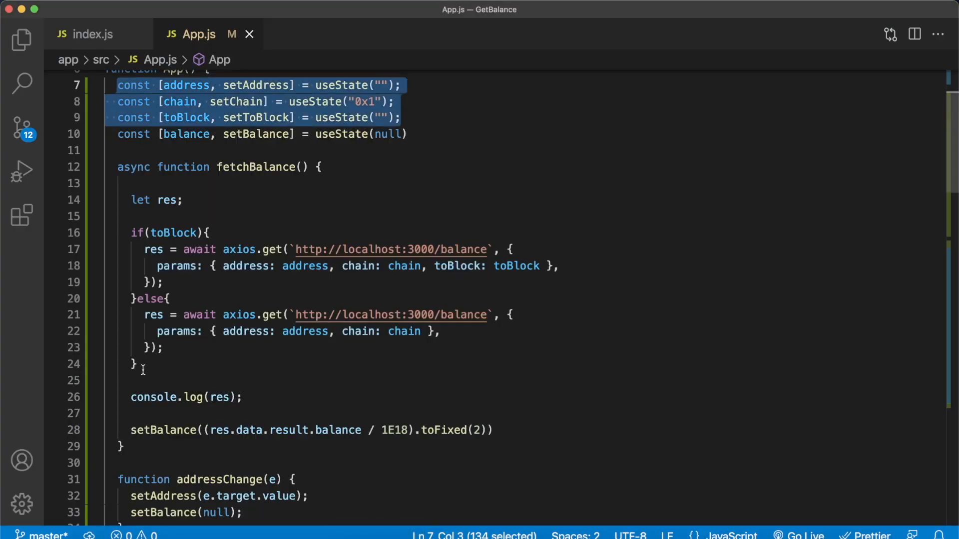
pyautogui.moveTo(222, 385)
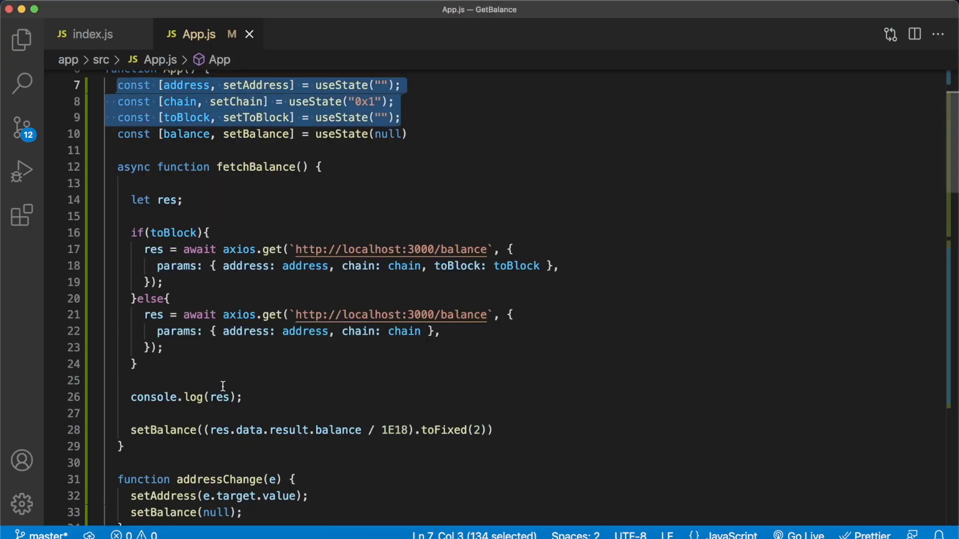
pyautogui.moveTo(369, 485)
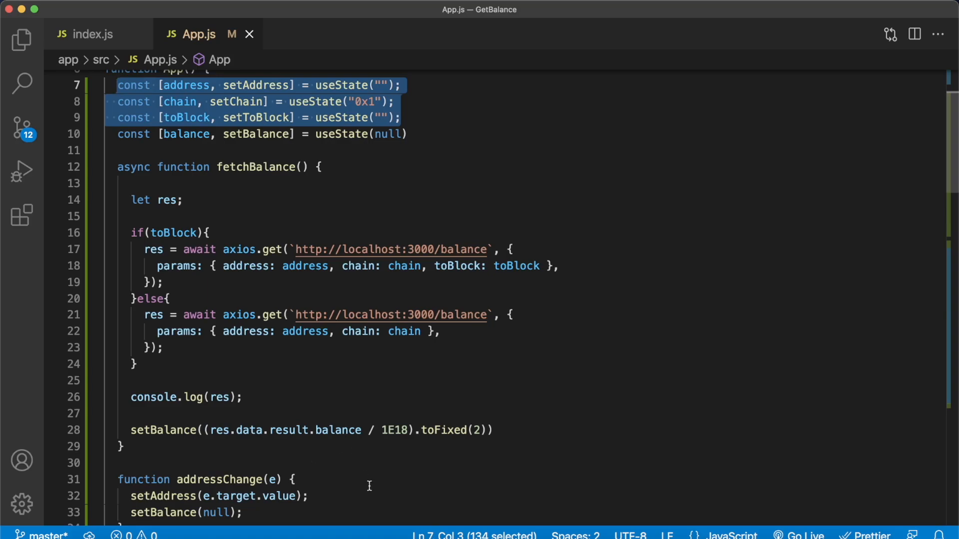
pyautogui.moveTo(437, 461)
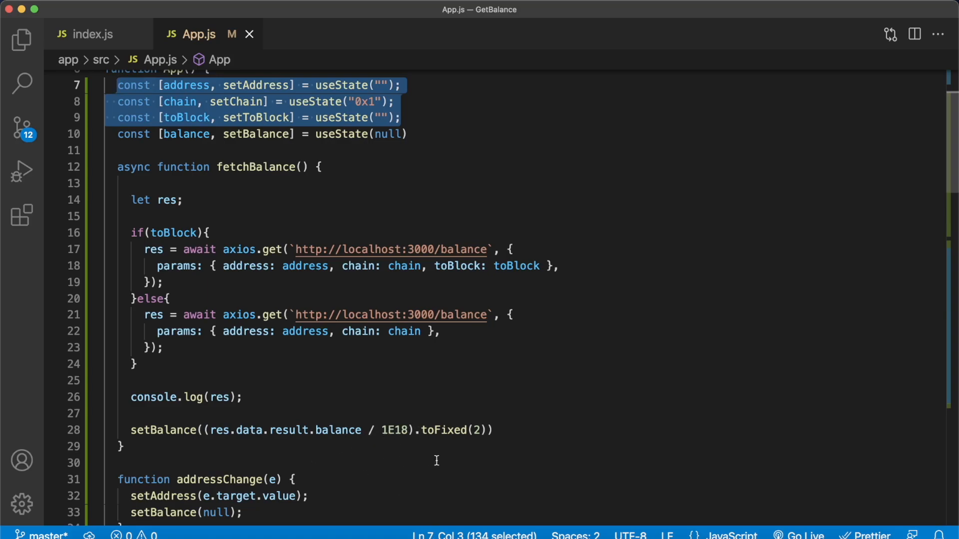
pyautogui.moveTo(446, 429)
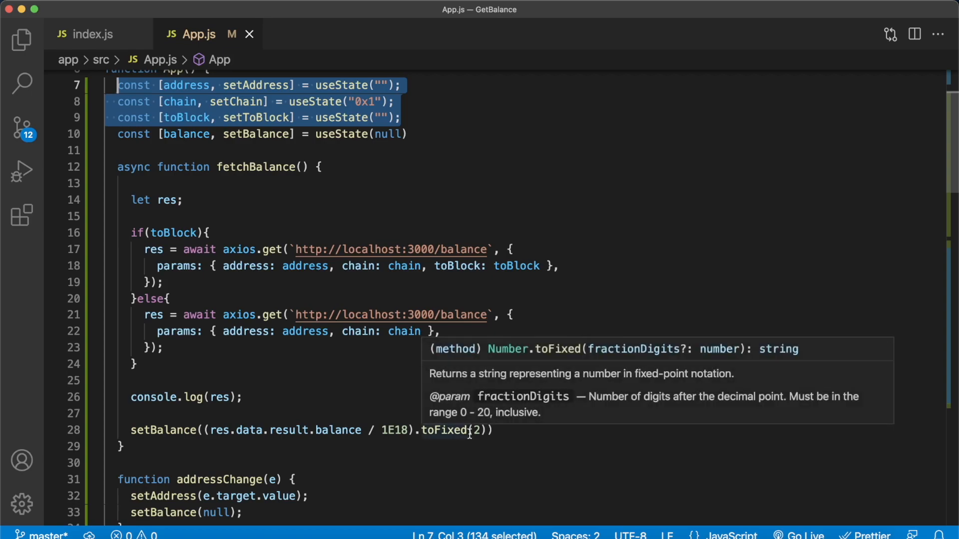
pyautogui.moveTo(459, 435)
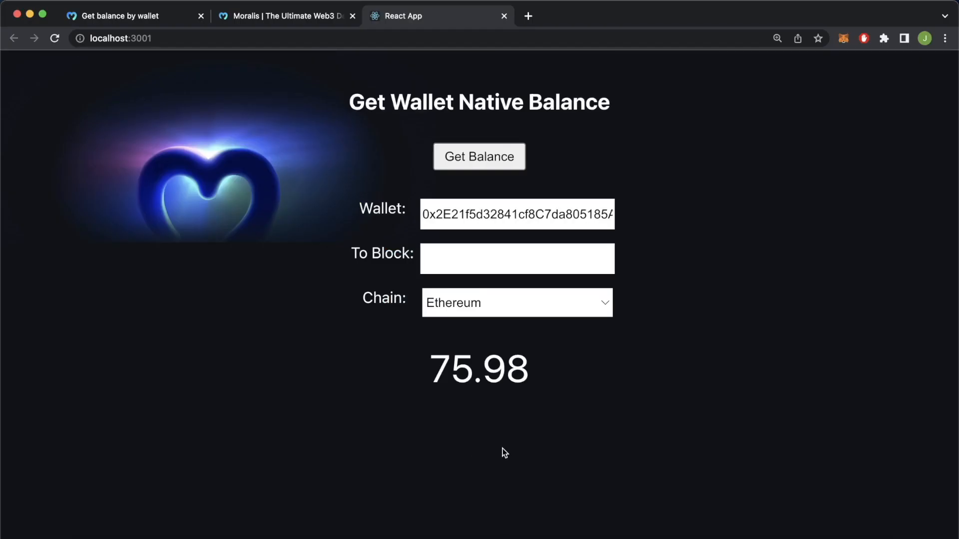
pyautogui.moveTo(688, 427)
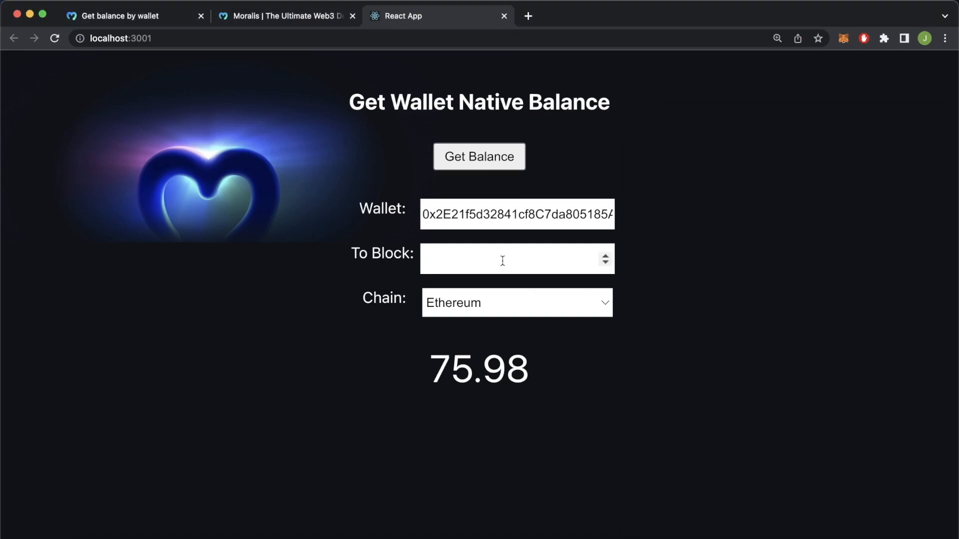
# Get the wallet's Ethereum balance at block 12591160, showing 6.29, then go back to clear the block field
pyautogui.write('12591160')
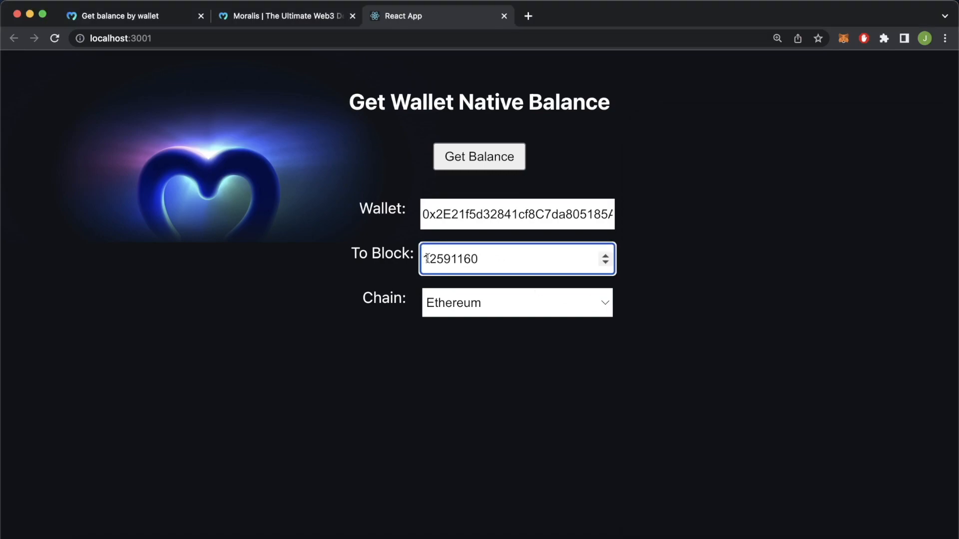
pyautogui.click(478, 157)
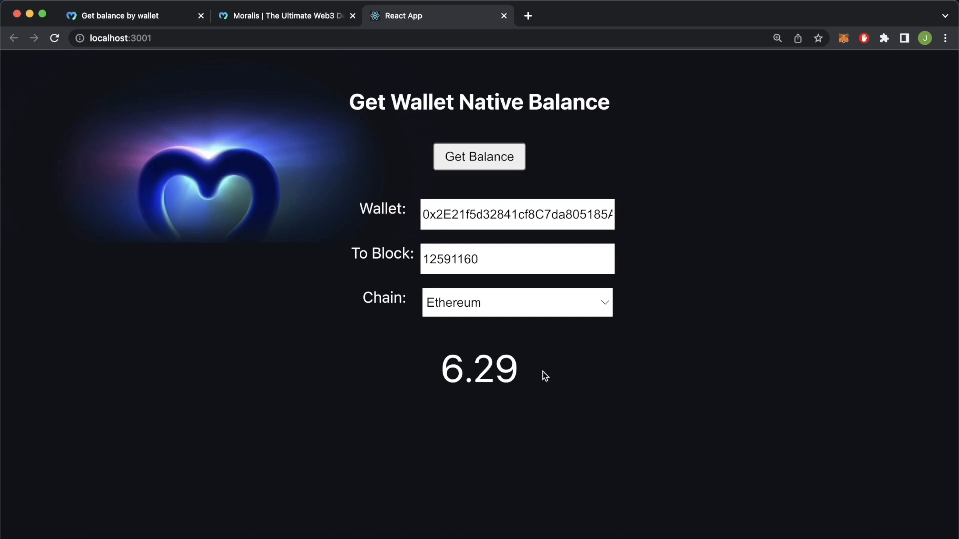
pyautogui.click(513, 259)
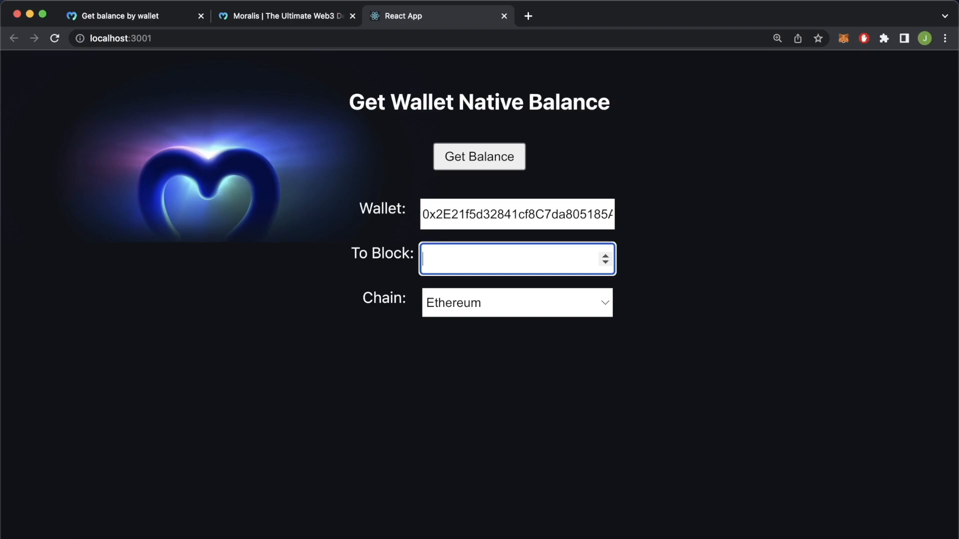
# Switch the chain to Bsc, Polygon and Avalanche in turn, fetching balances of 0.00, 3.15 and 0.00
pyautogui.click(517, 302)
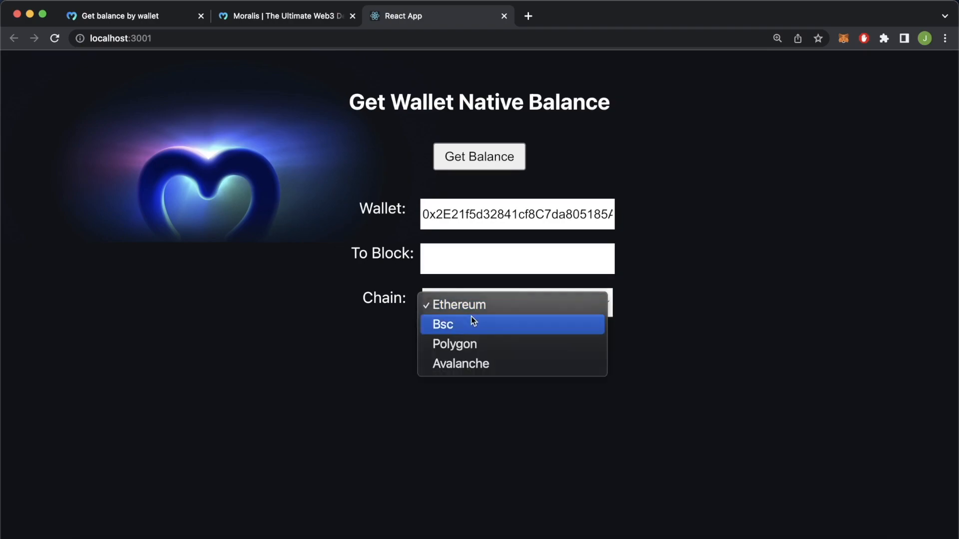
pyautogui.click(443, 323)
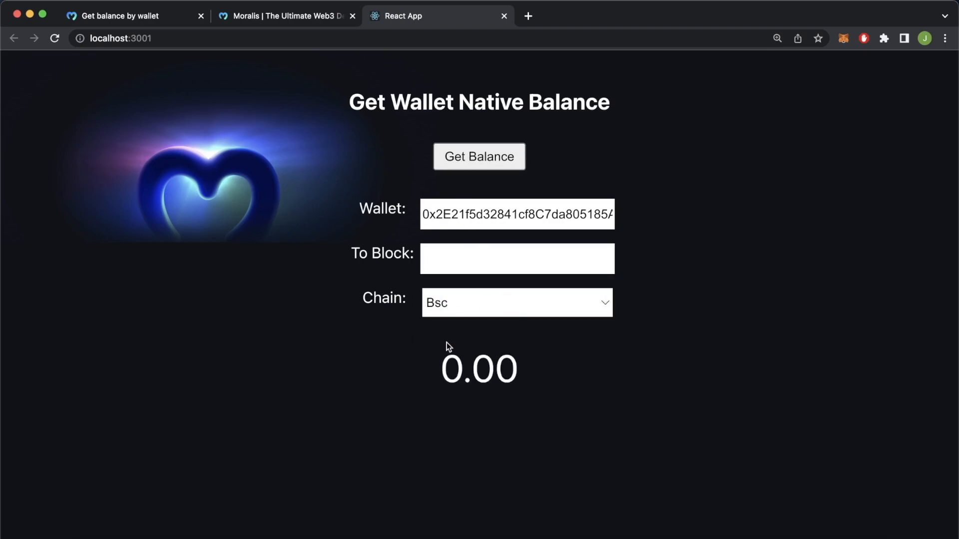
pyautogui.click(517, 302)
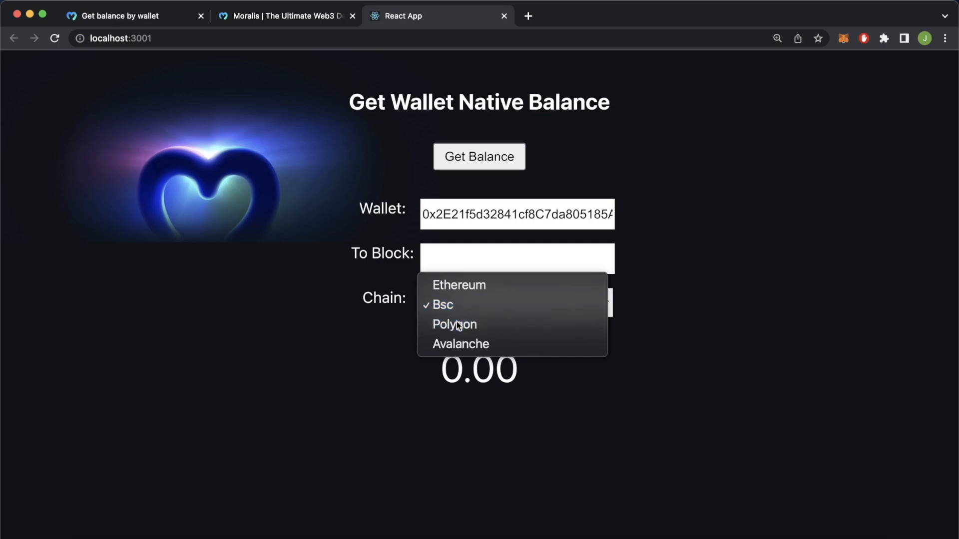
pyautogui.click(454, 323)
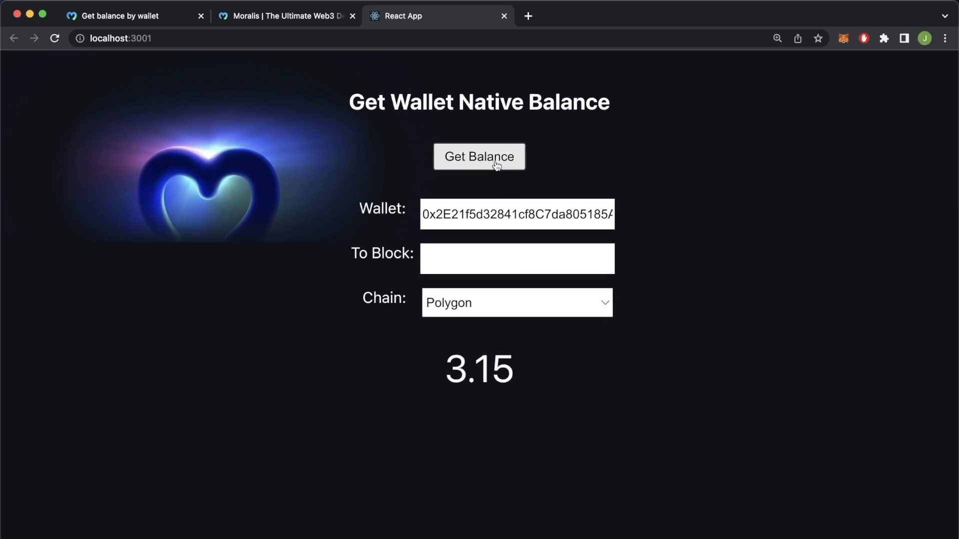
pyautogui.click(516, 302)
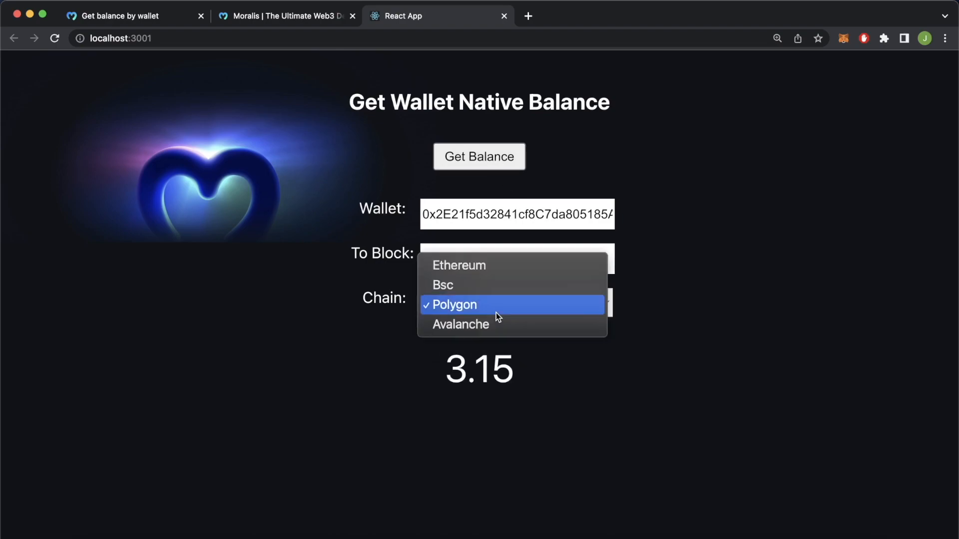
pyautogui.click(460, 323)
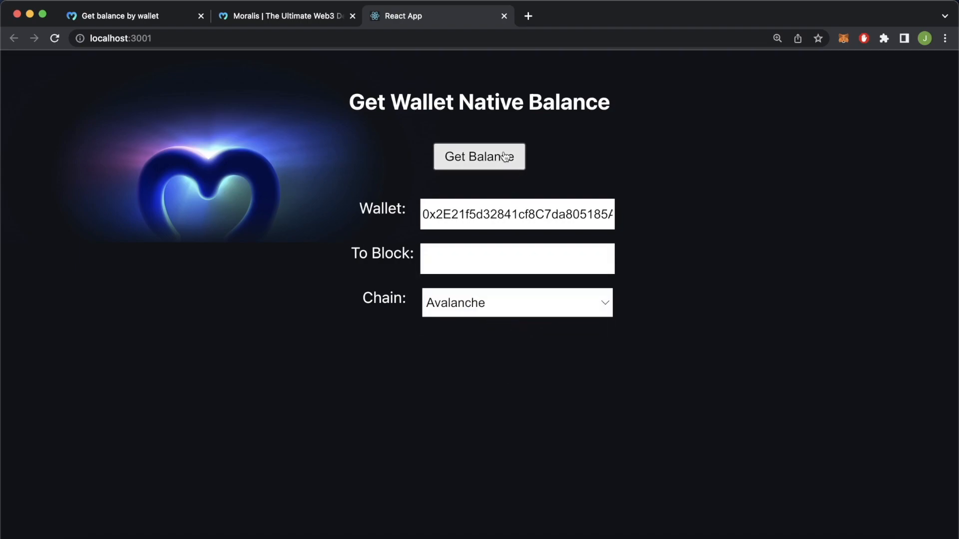
pyautogui.click(479, 157)
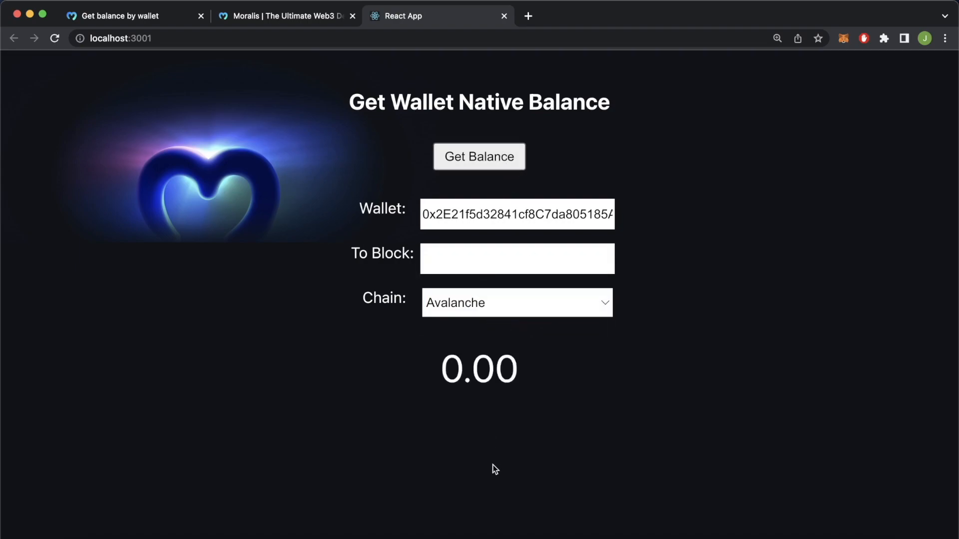